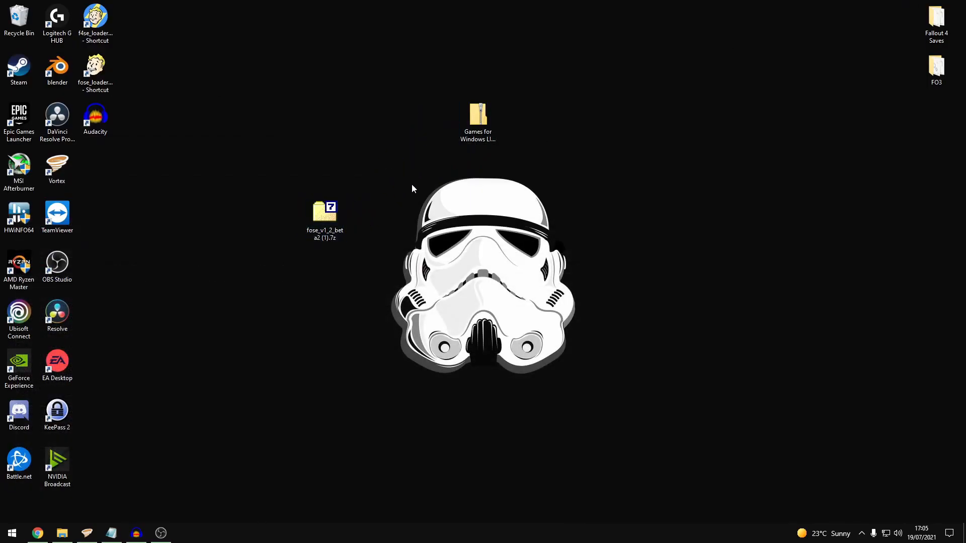
# Extract fose_v1_2_beta2 (1).7z into its own folder on the desktop via 7-Zip
pyautogui.rightClick(324, 211)
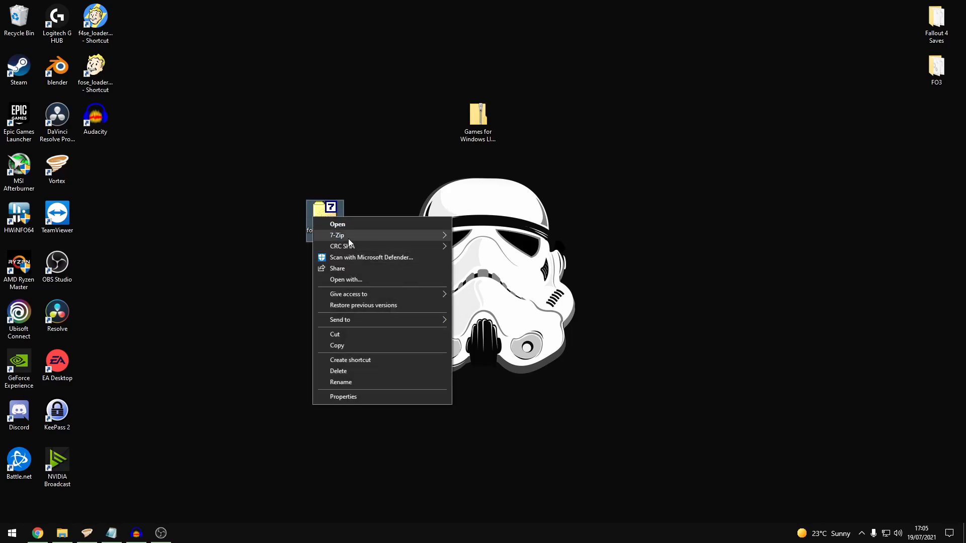
pyautogui.click(338, 236)
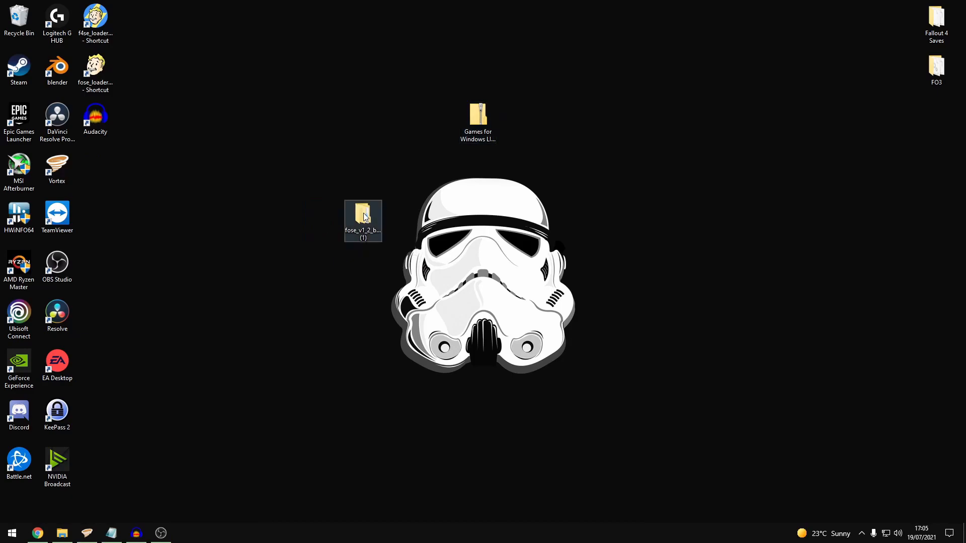
# Go into the extracted folder and its inner fose_v1_2_beta2 folder
pyautogui.doubleClick(363, 217)
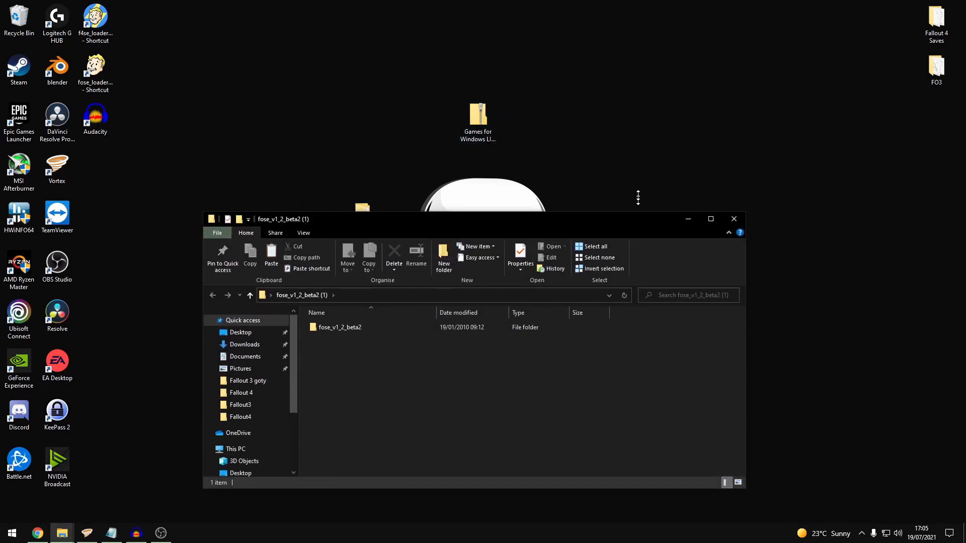
pyautogui.doubleClick(340, 327)
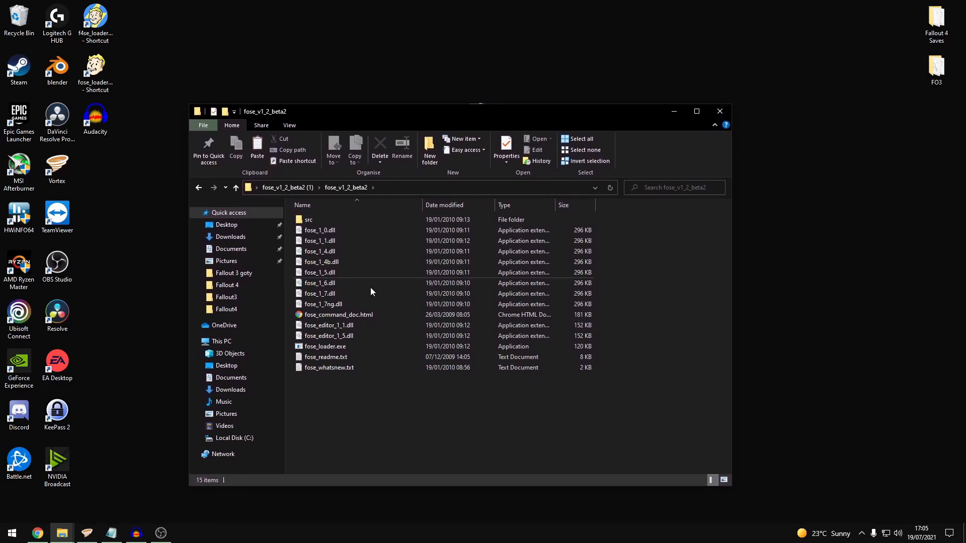
# Select fose_loader.exe together with all the fose DLL files
pyautogui.click(320, 230)
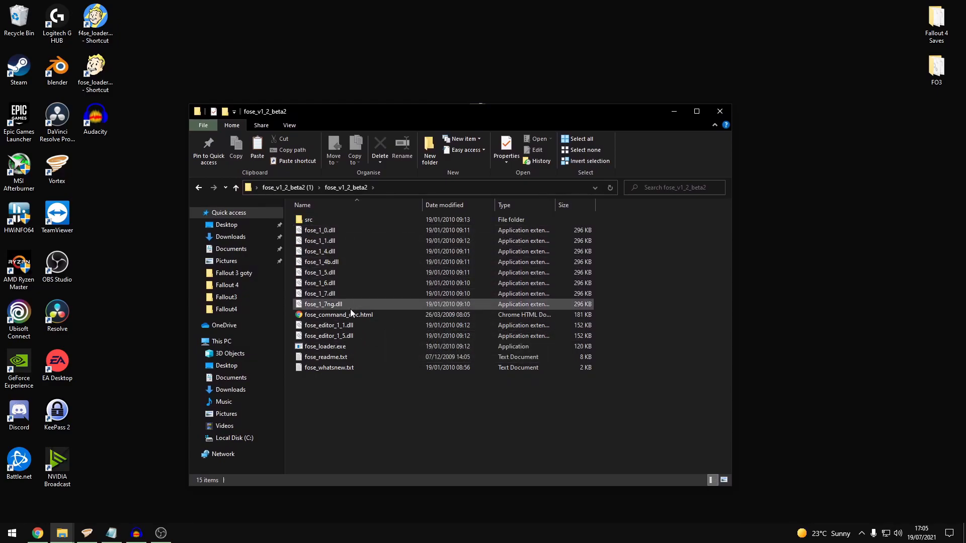
pyautogui.click(325, 346)
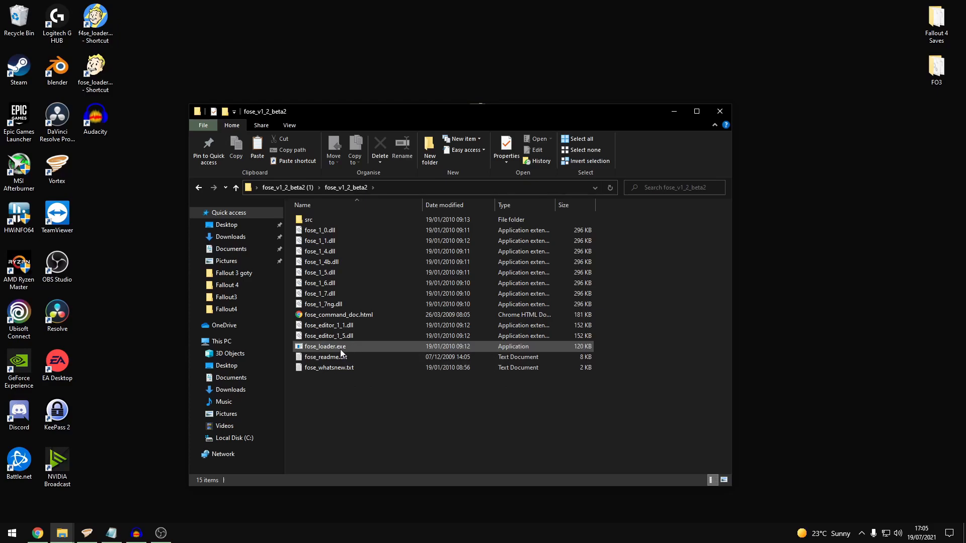
pyautogui.moveTo(356, 353)
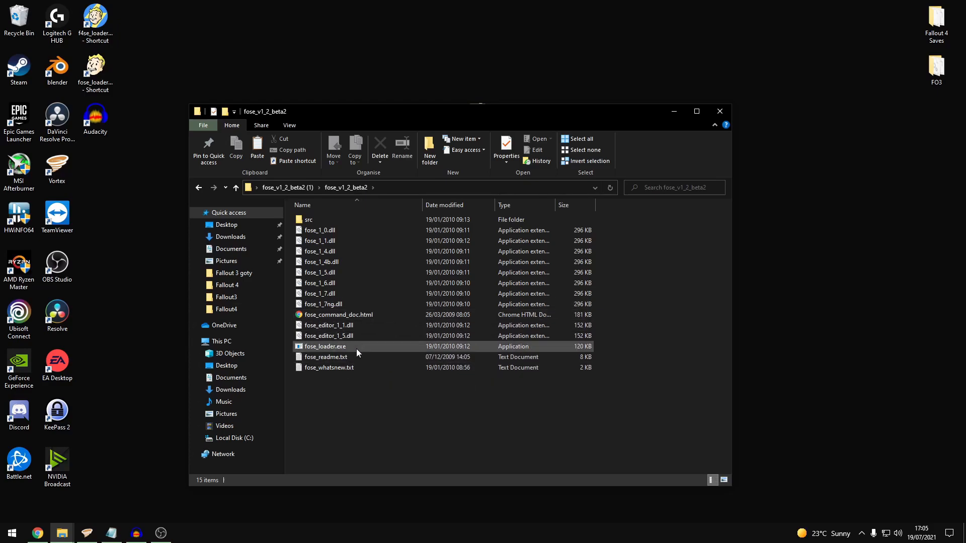
pyautogui.moveTo(603, 359)
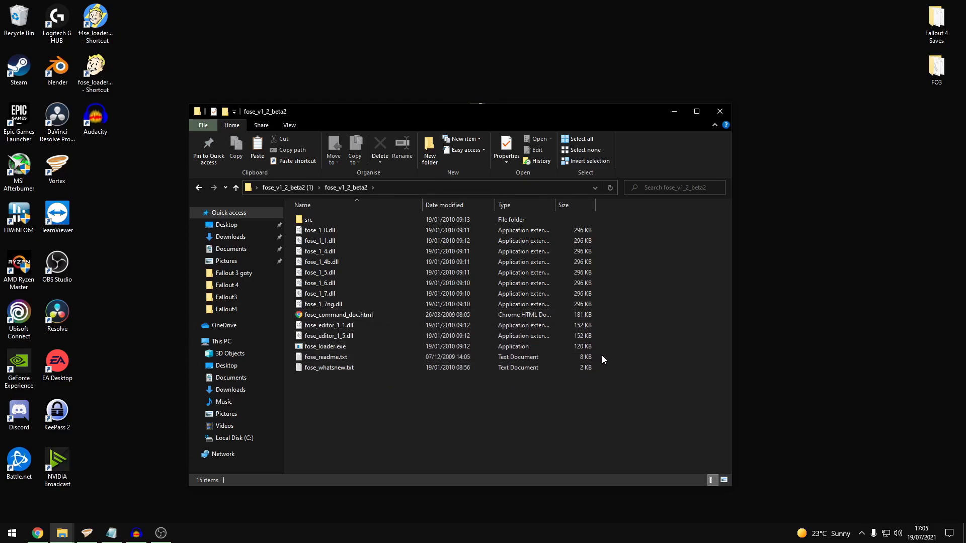
pyautogui.moveTo(604, 351)
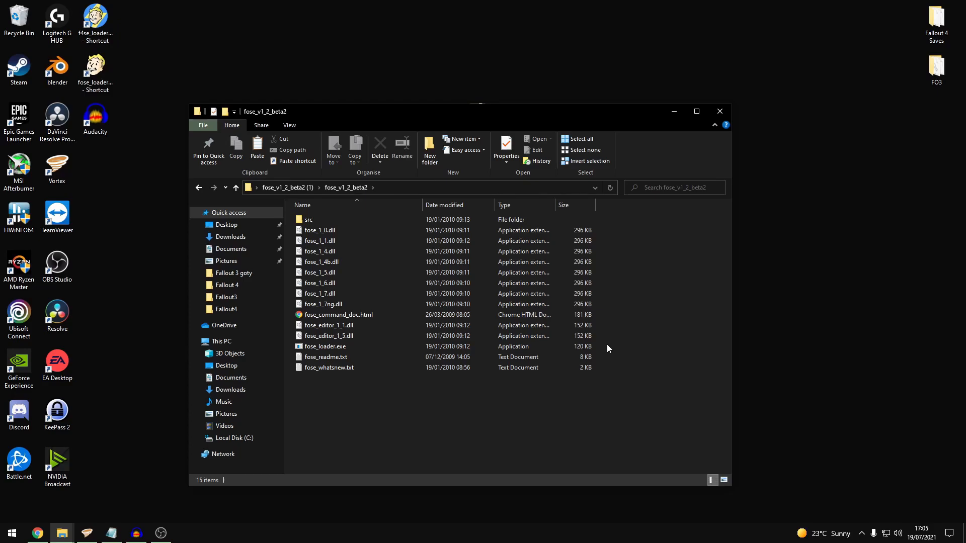
pyautogui.click(325, 346)
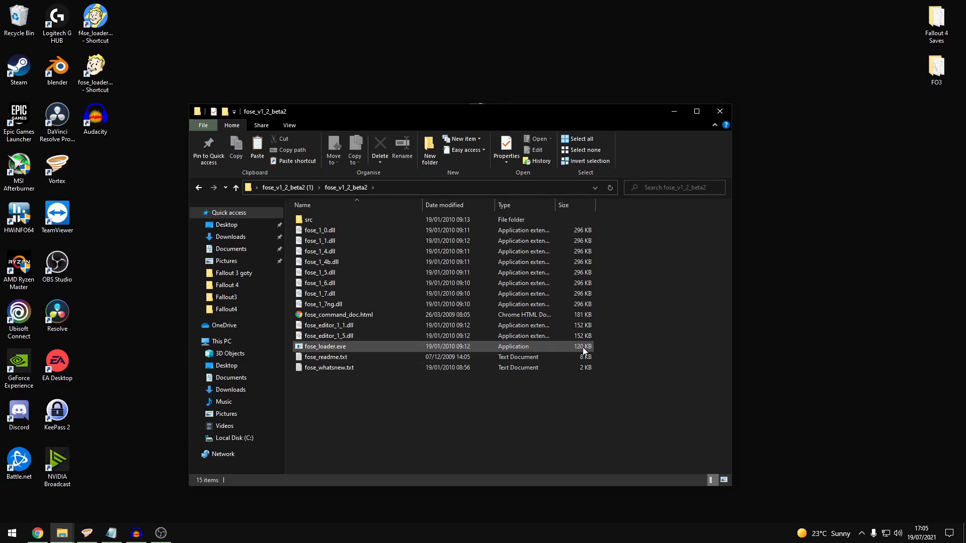
pyautogui.click(325, 347)
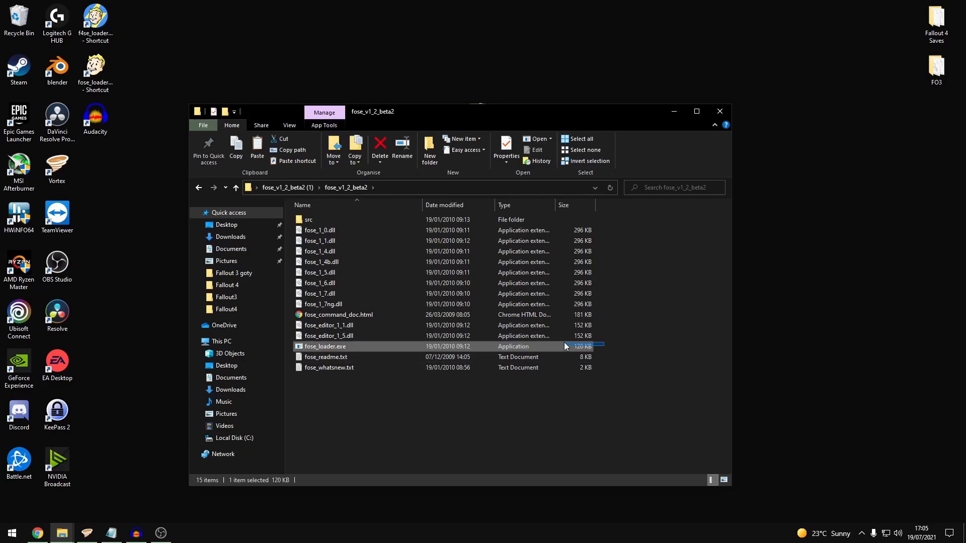
pyautogui.click(320, 251)
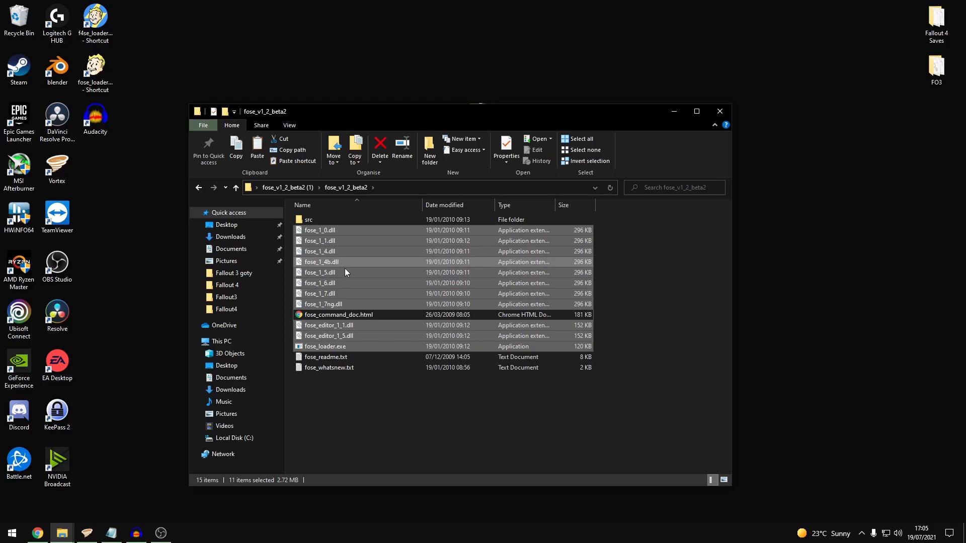
pyautogui.moveTo(389, 283)
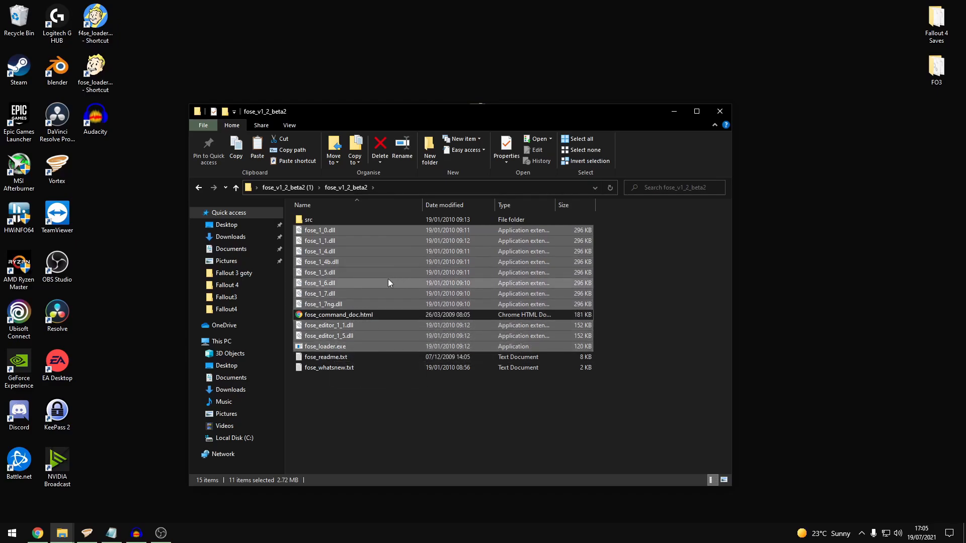
# Add the selected fose files to a new 7-Zip archive named FOSE.7z in the same folder
pyautogui.rightClick(389, 283)
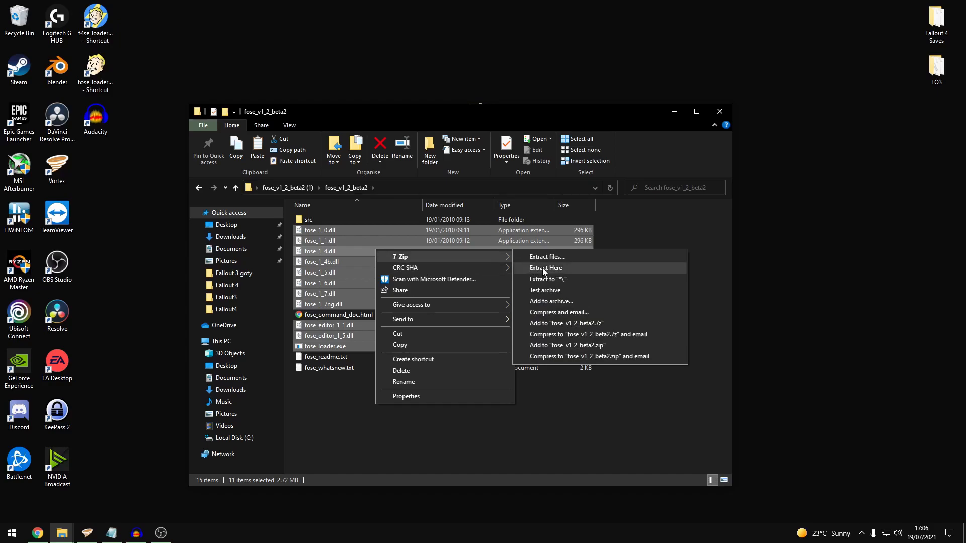
pyautogui.click(550, 301)
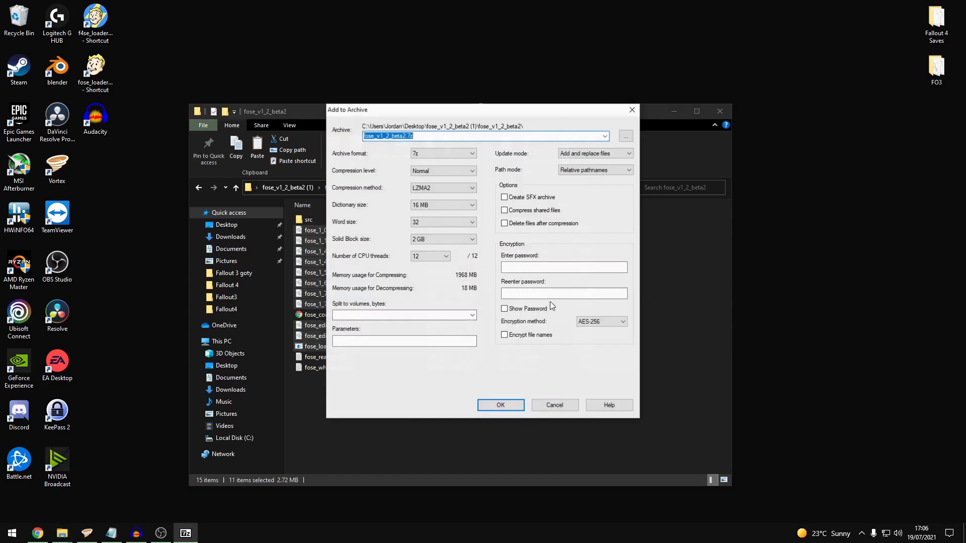
pyautogui.moveTo(397, 144)
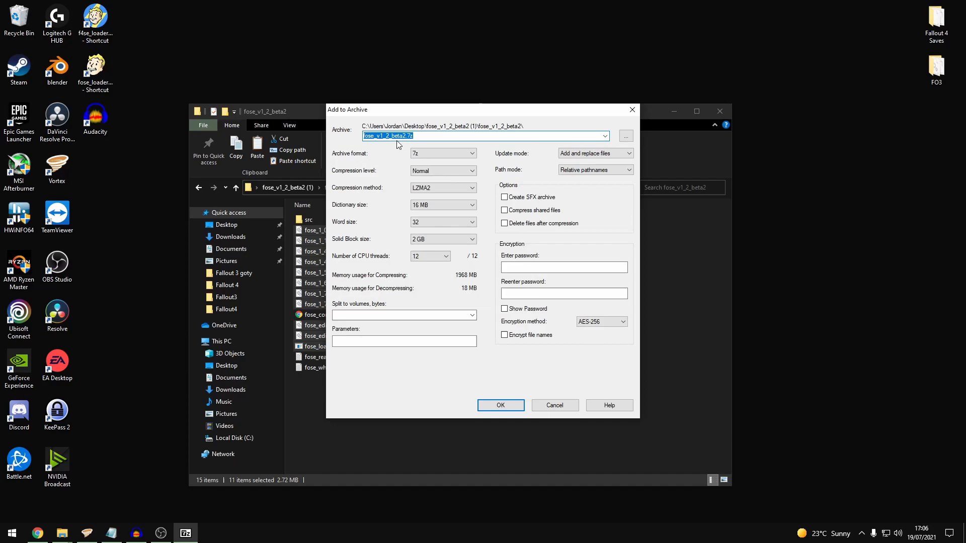
pyautogui.click(405, 136)
pyautogui.write('FOSE')
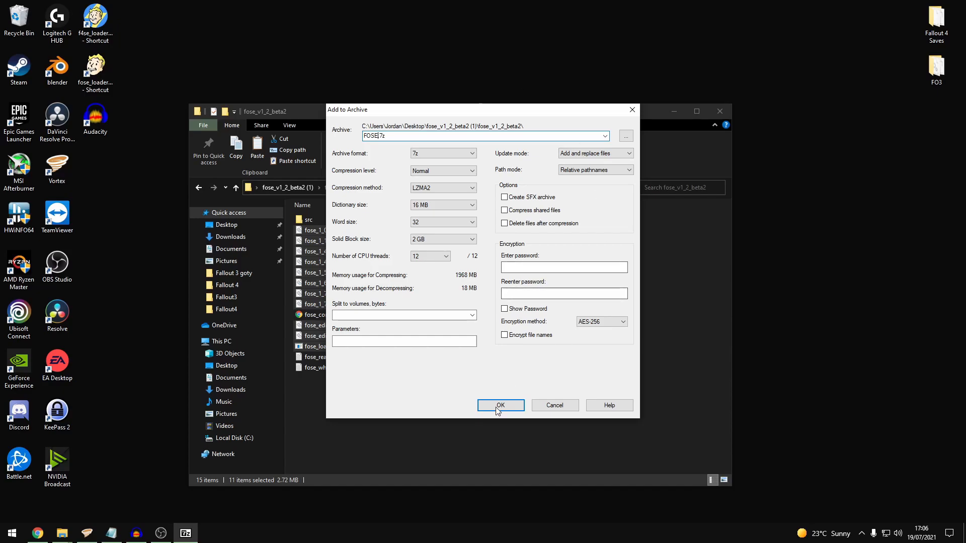
pyautogui.click(500, 405)
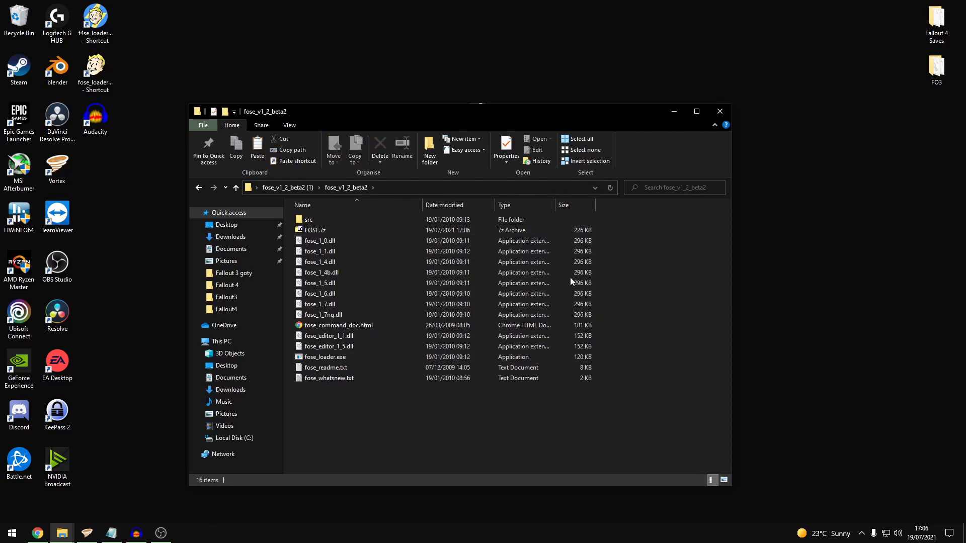
pyautogui.click(315, 229)
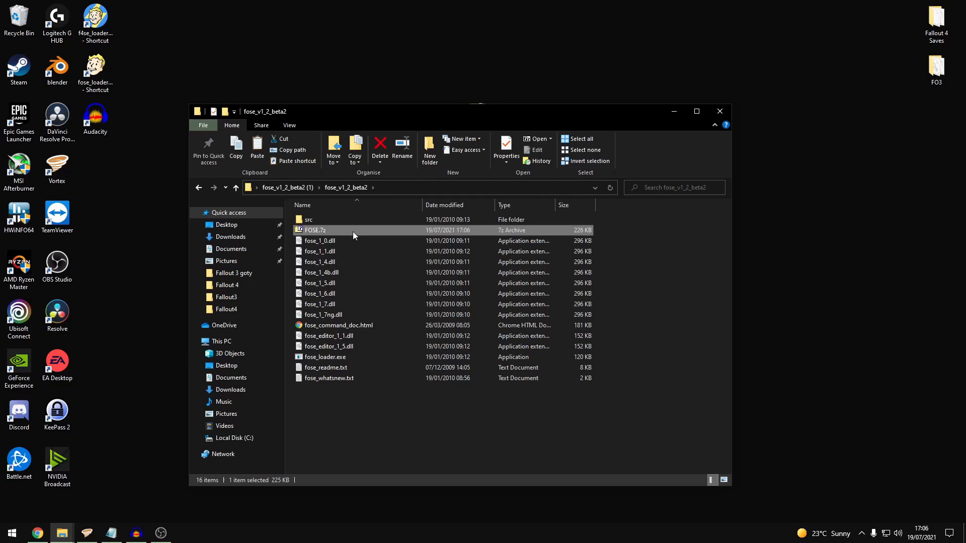
pyautogui.moveTo(324, 356)
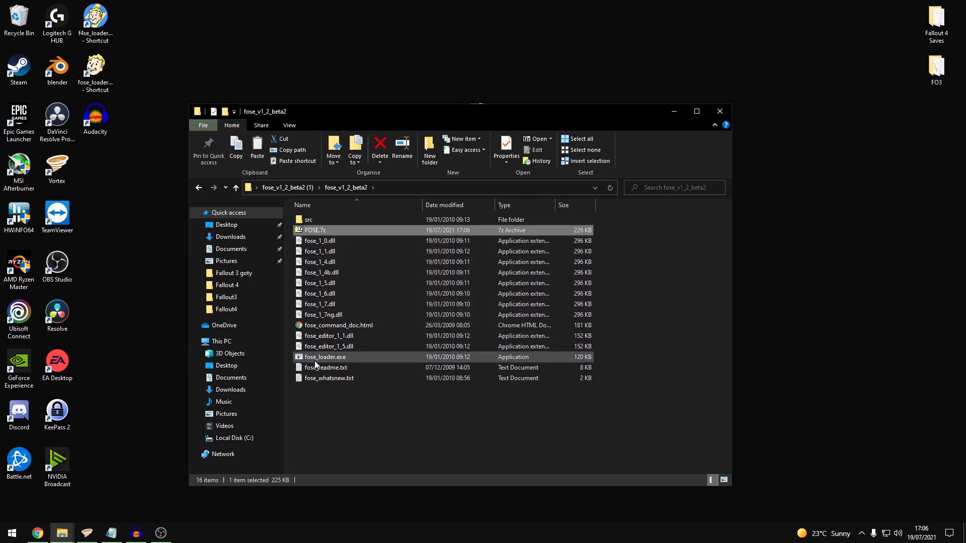
pyautogui.moveTo(336, 218)
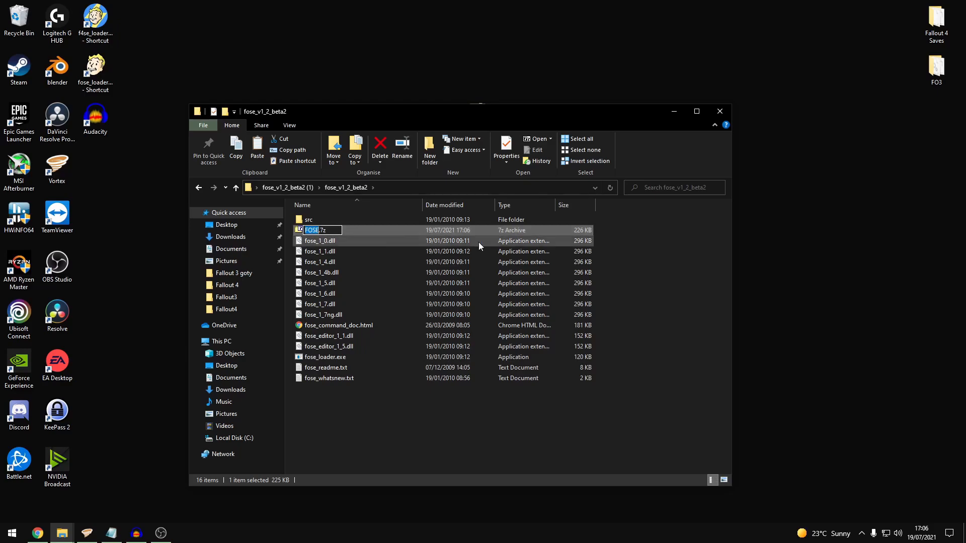
pyautogui.rightClick(315, 230)
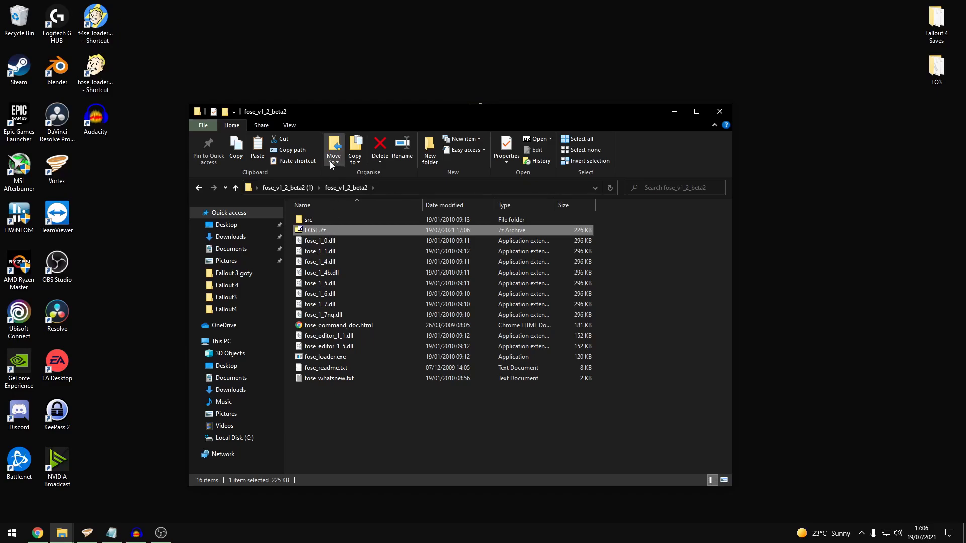
pyautogui.moveTo(672, 290)
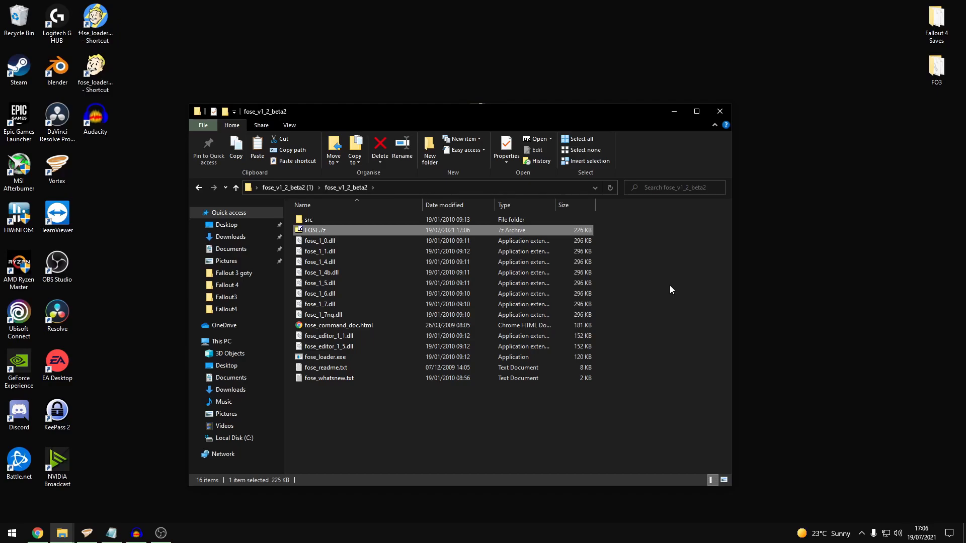
pyautogui.moveTo(675, 262)
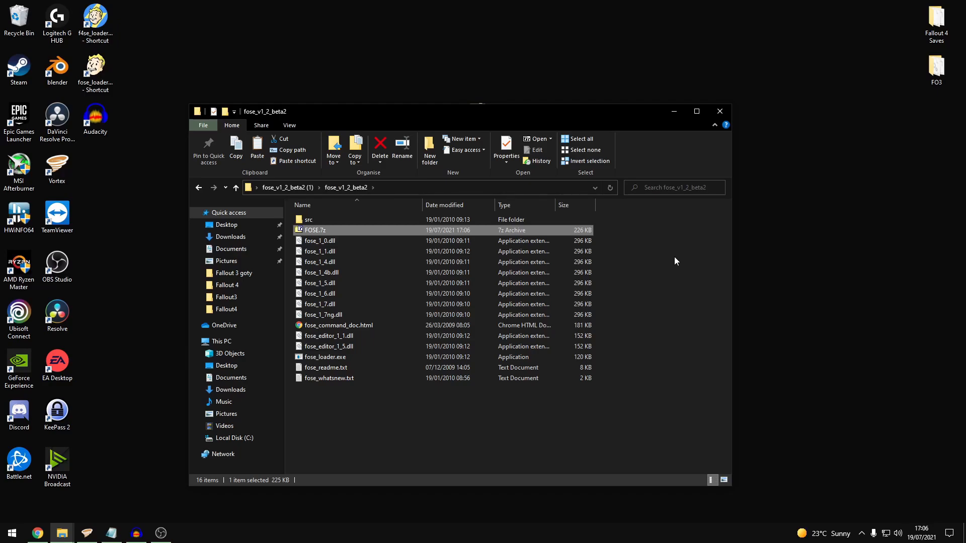
pyautogui.moveTo(597, 257)
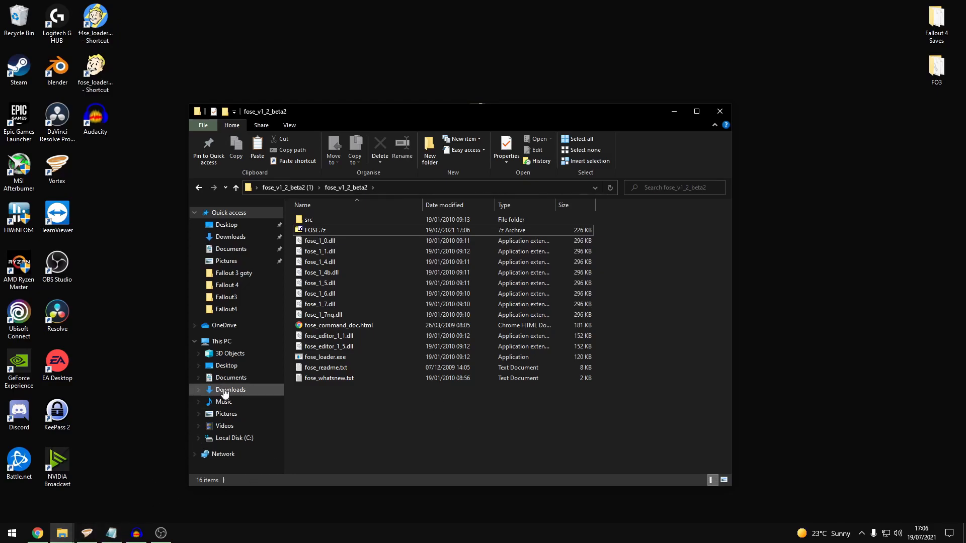
# Navigate from the C drive through the Steam library into the Fallout 3 goty game folder
pyautogui.click(234, 438)
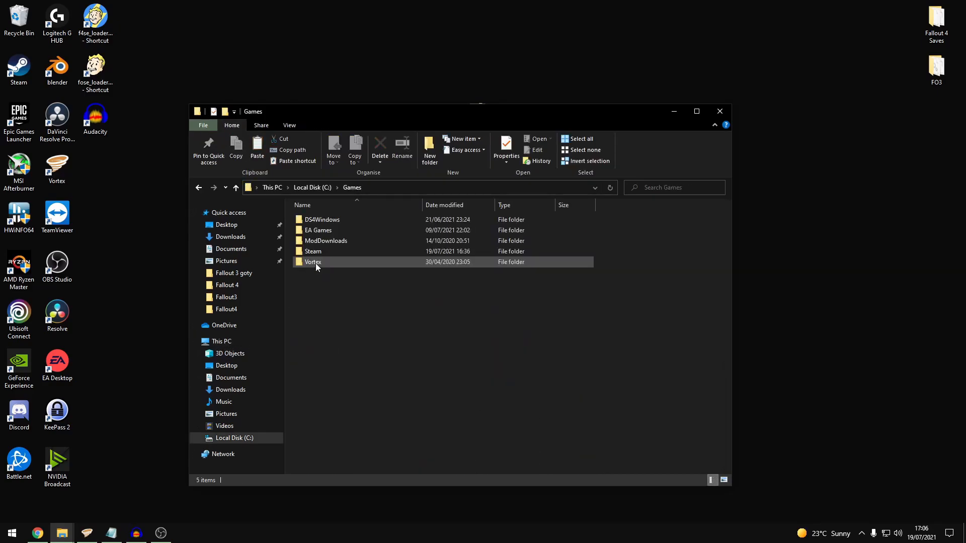
pyautogui.doubleClick(312, 250)
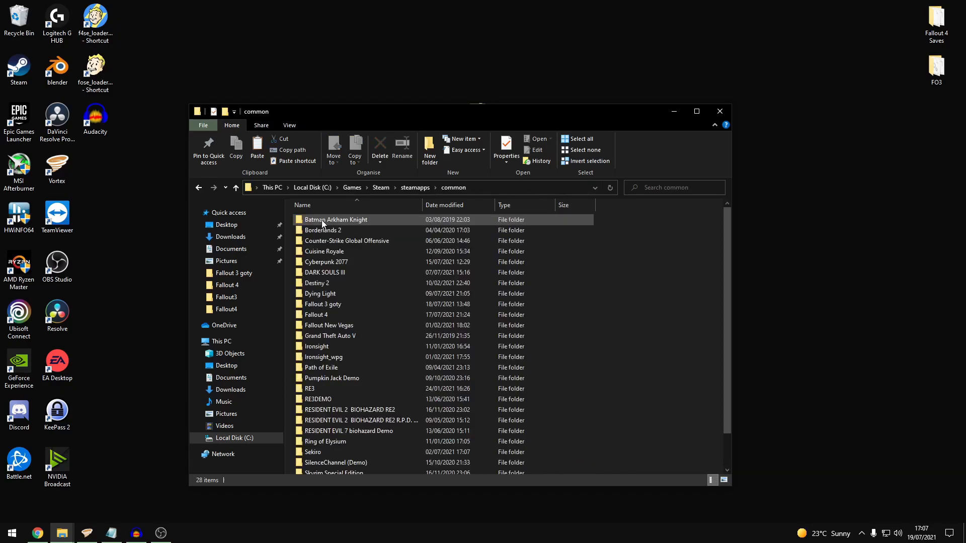
pyautogui.click(323, 304)
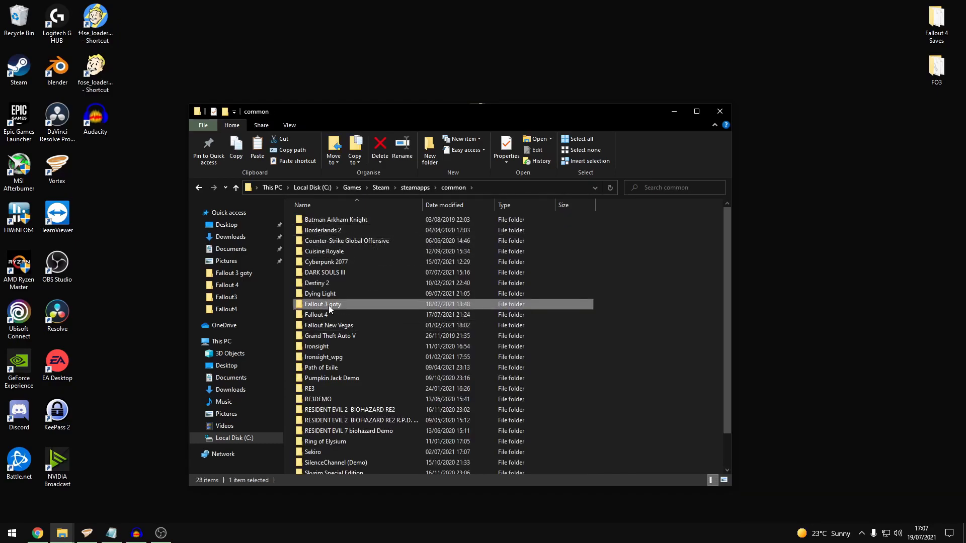
pyautogui.doubleClick(323, 303)
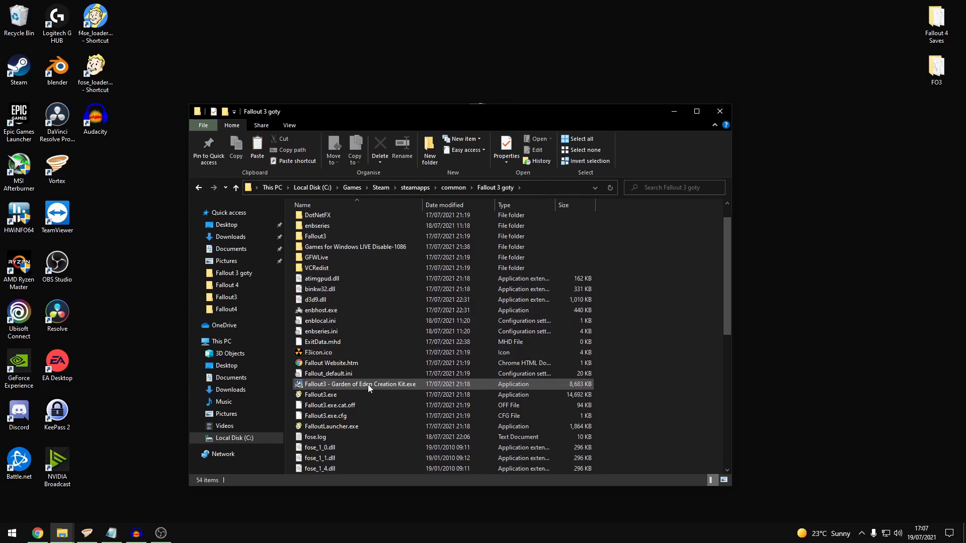
pyautogui.scroll(-3)
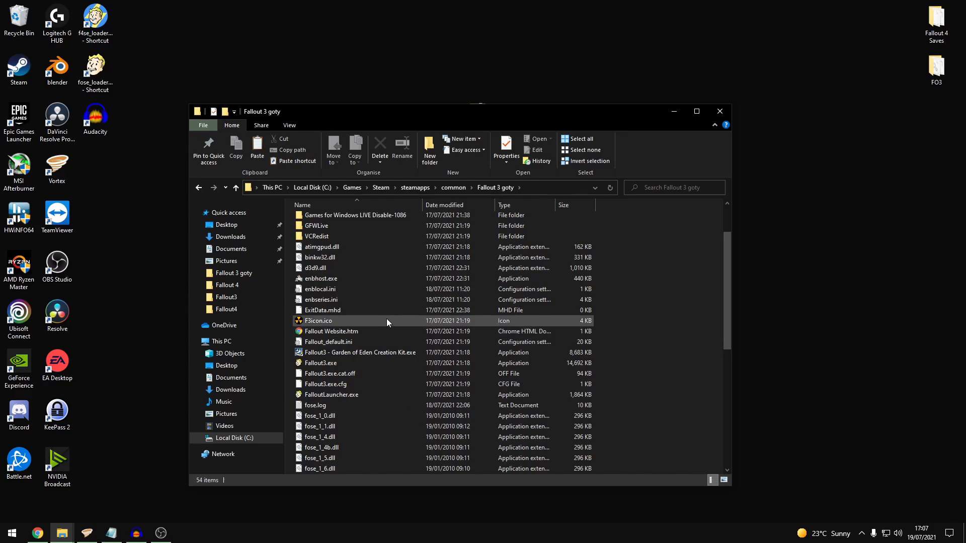
pyautogui.scroll(-3)
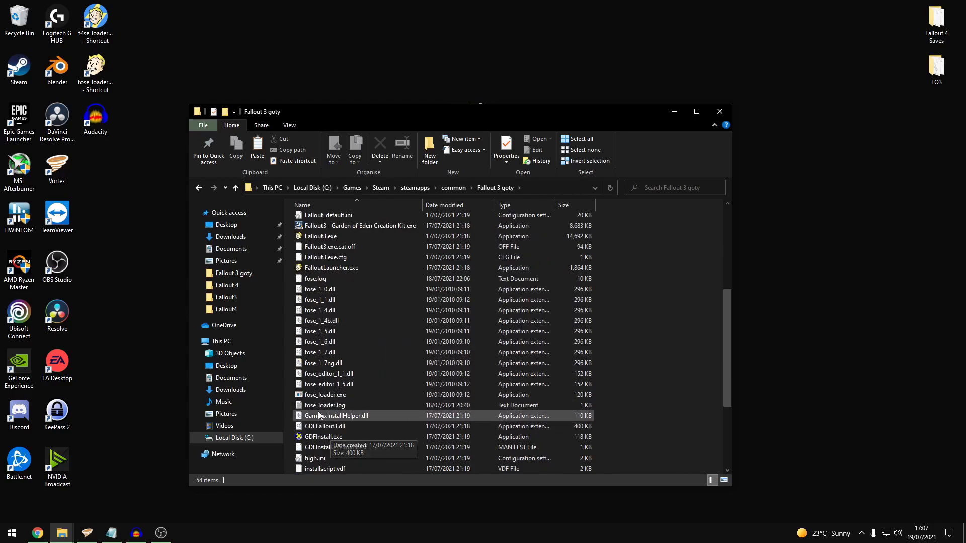
# Send fose_loader.exe to the desktop as a shortcut
pyautogui.click(325, 395)
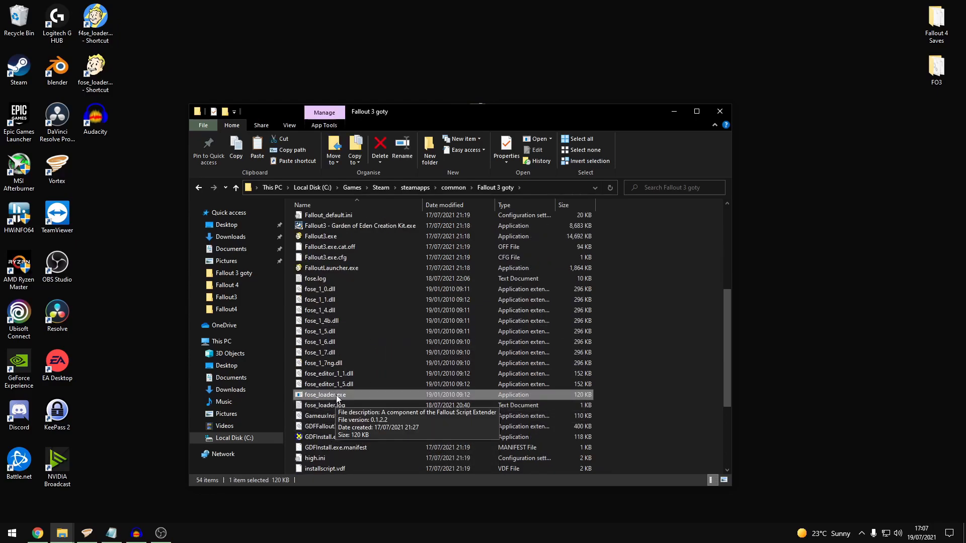
pyautogui.rightClick(325, 395)
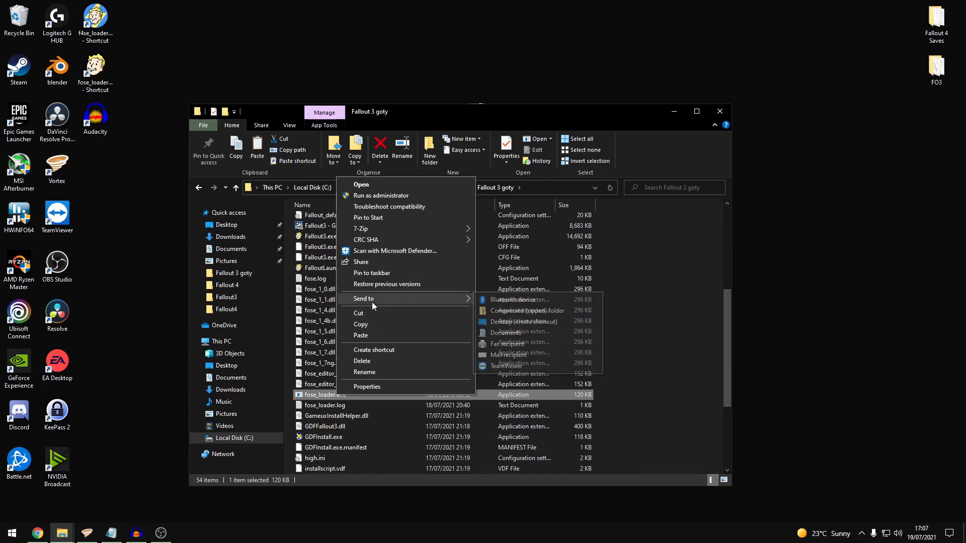
pyautogui.click(524, 321)
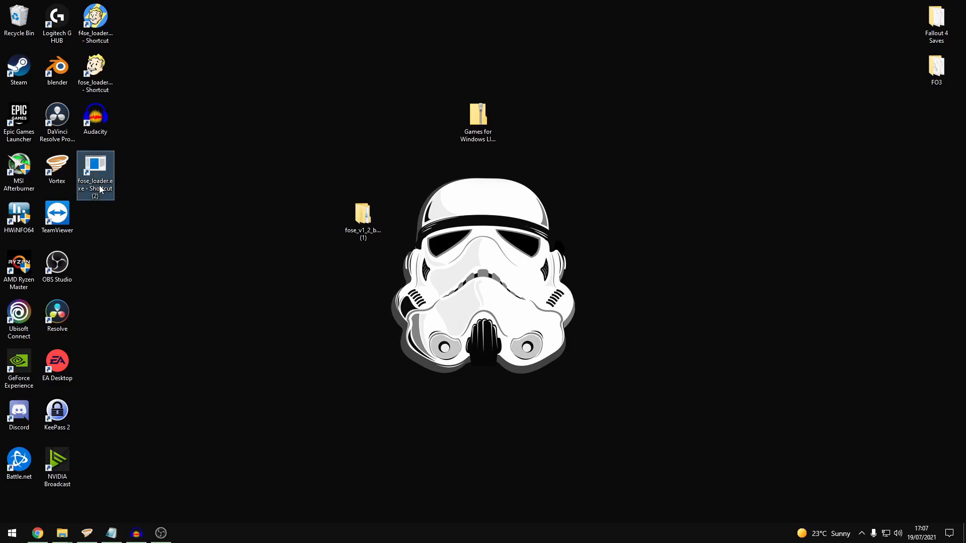
# Go to the fose_loader shortcut's properties and browse for a different icon
pyautogui.rightClick(94, 175)
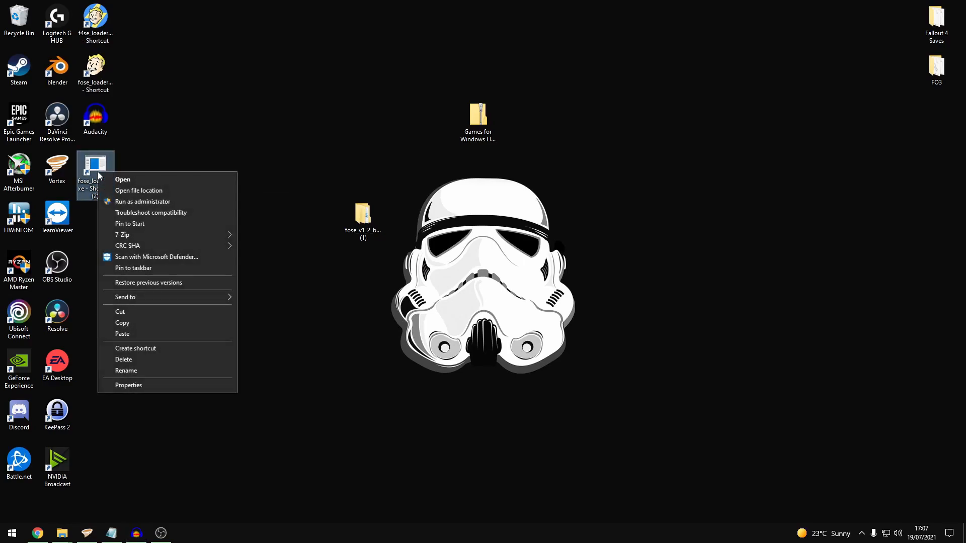
pyautogui.click(128, 384)
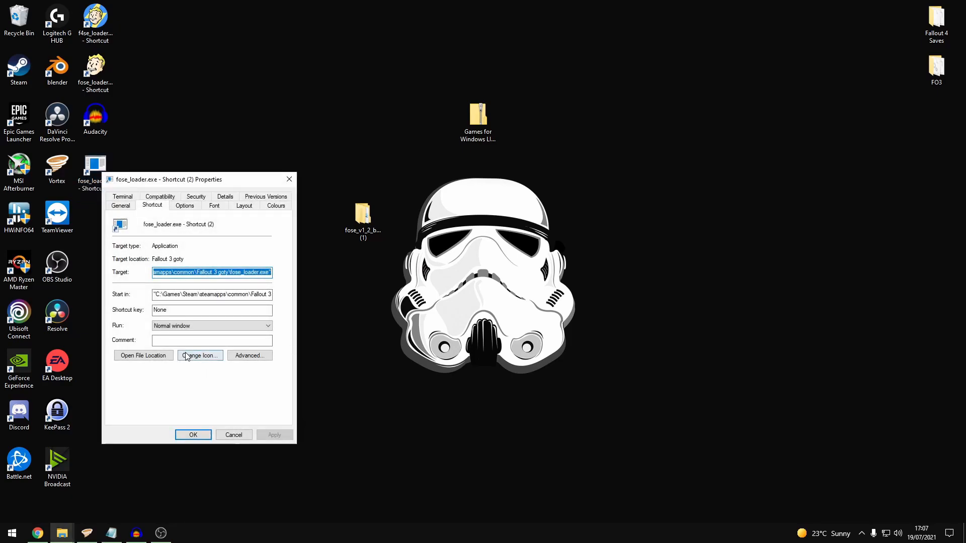
pyautogui.click(199, 355)
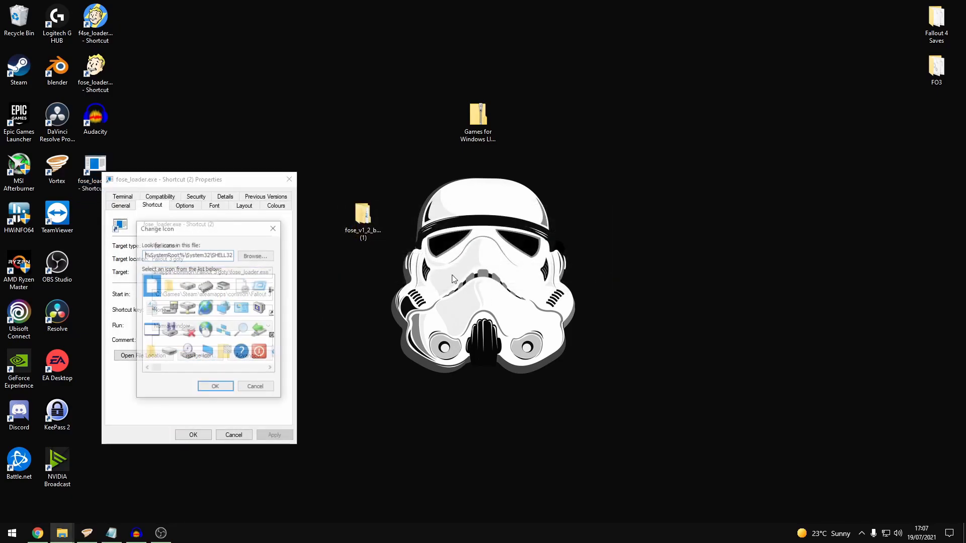
pyautogui.click(253, 257)
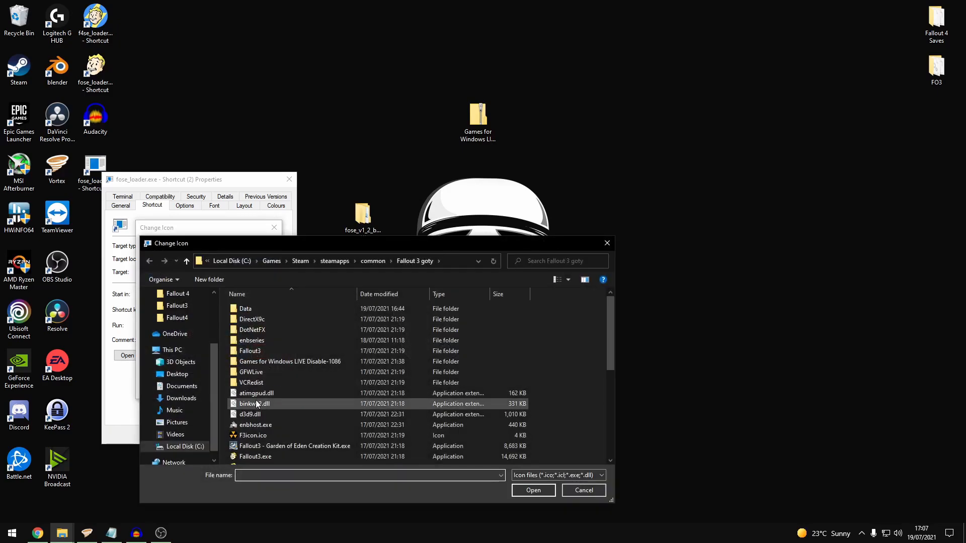
# Choose Fallout3.exe as the icon source and confirm the Fallout 3 icon
pyautogui.scroll(-3)
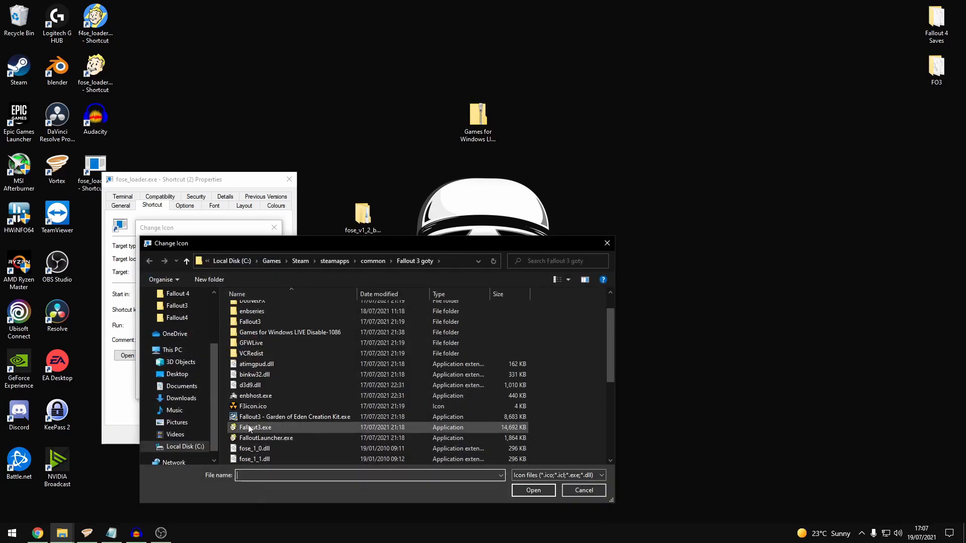
pyautogui.click(255, 427)
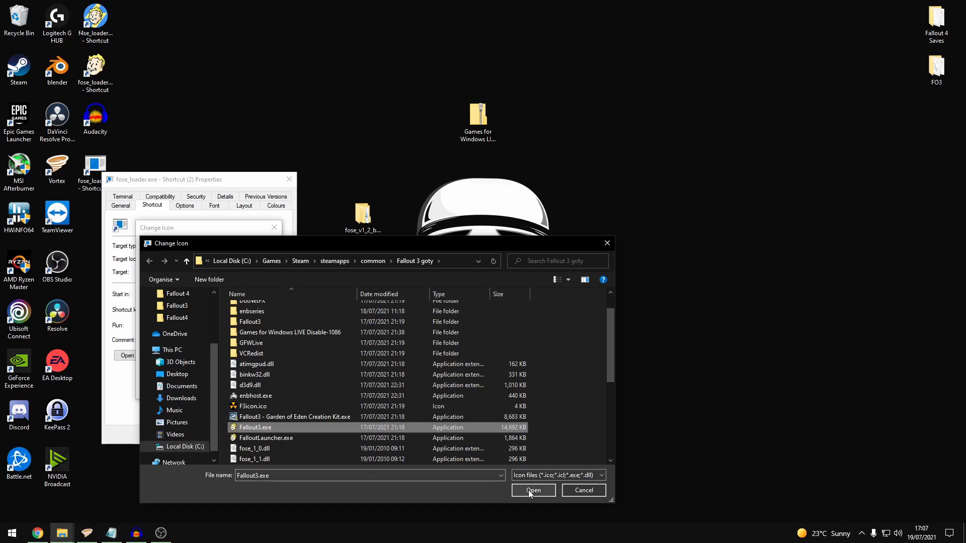
pyautogui.click(532, 490)
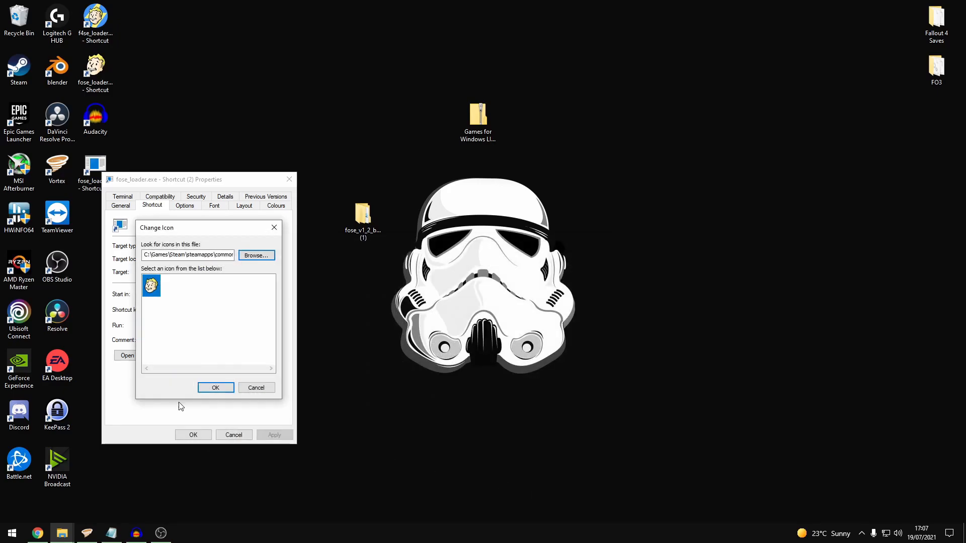
pyautogui.click(215, 388)
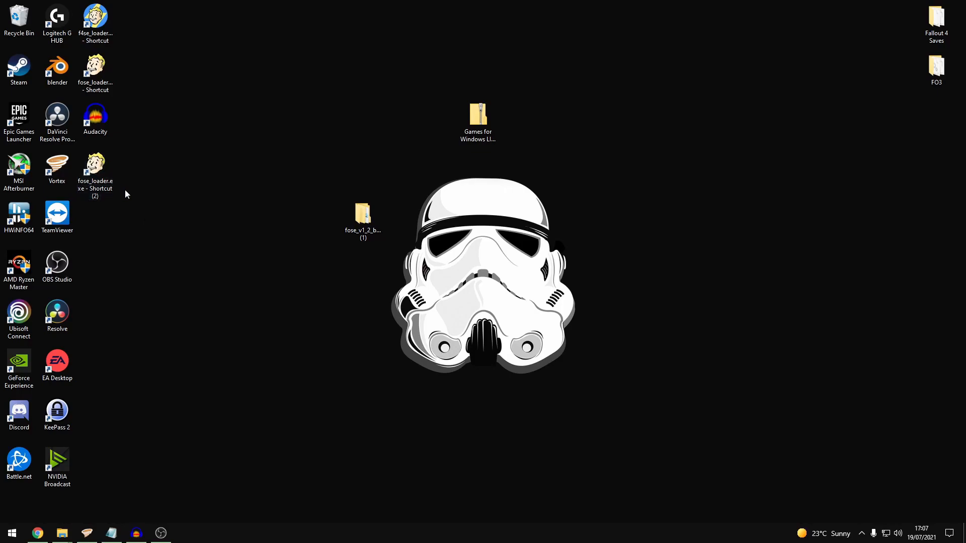
pyautogui.moveTo(191, 206)
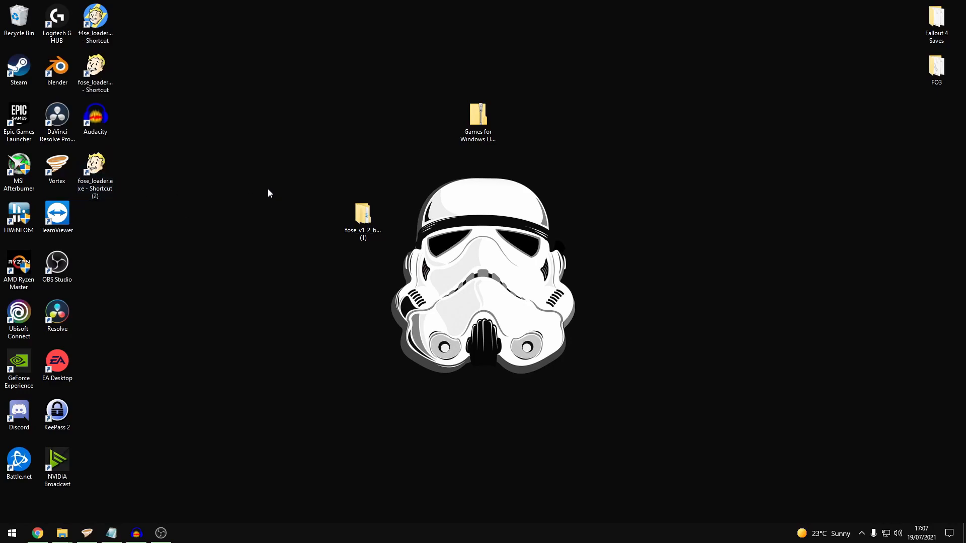
pyautogui.moveTo(258, 185)
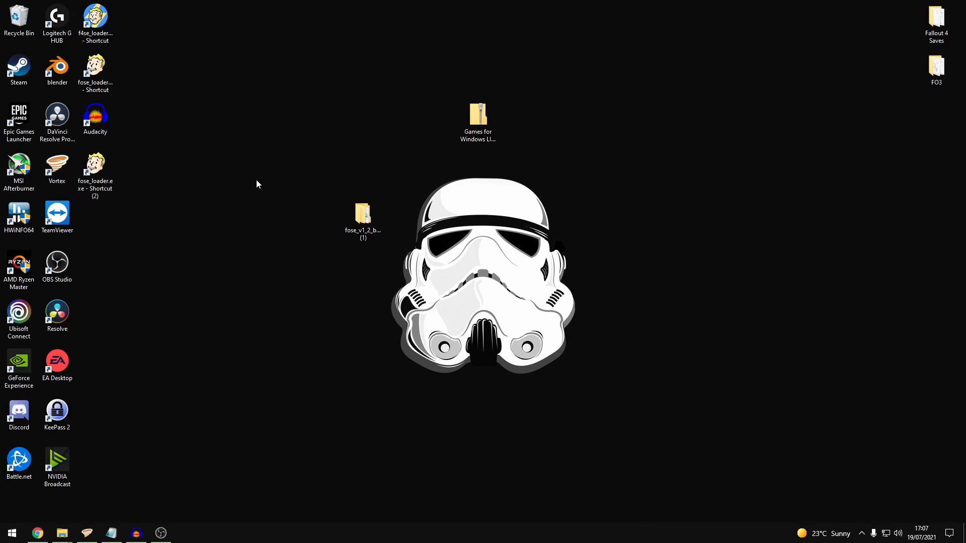
pyautogui.moveTo(205, 177)
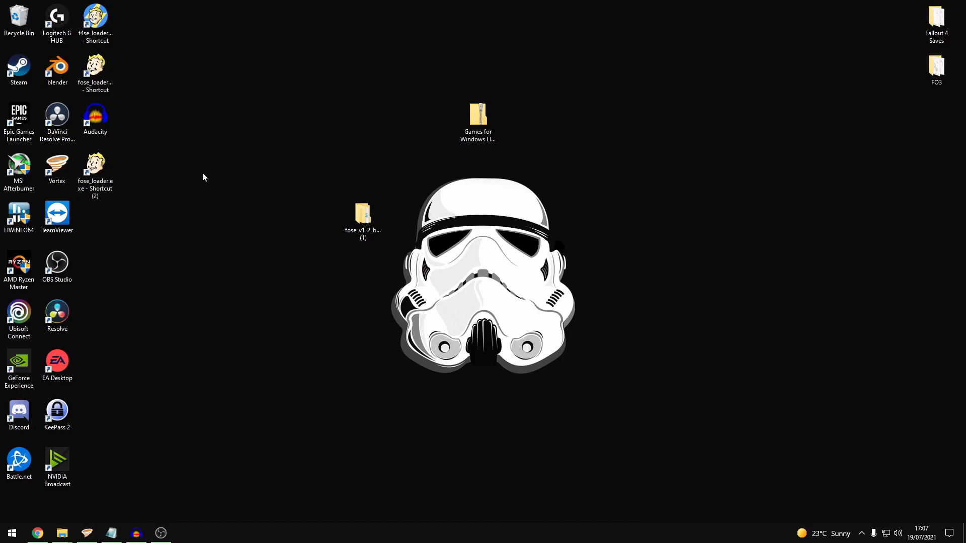
# Bring up Chrome and scroll through the Games for Windows LIVE Disabler mod page
pyautogui.click(363, 212)
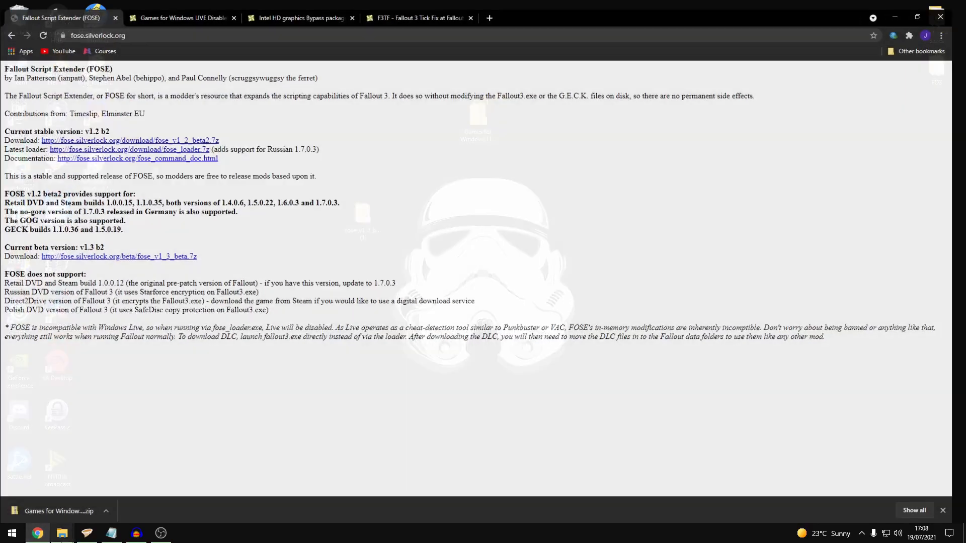
pyautogui.click(180, 17)
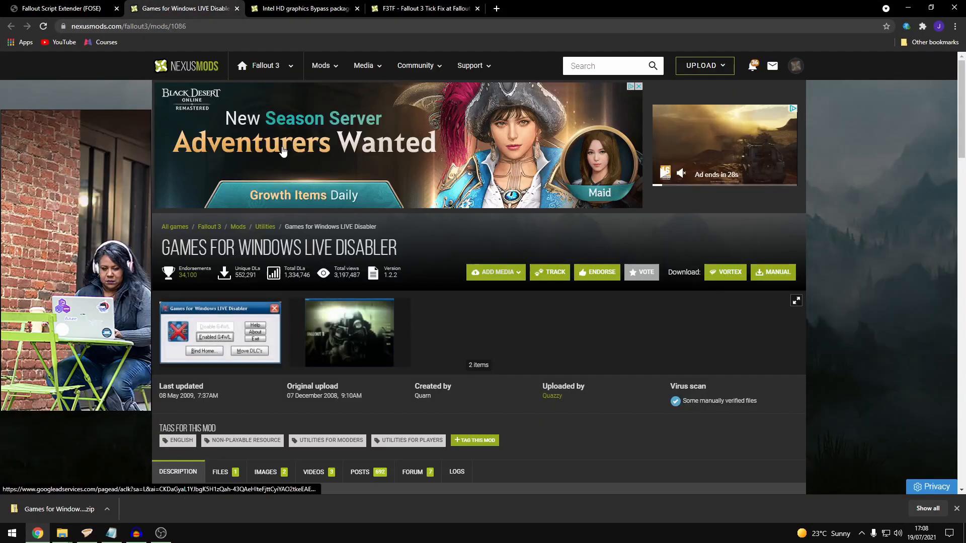
pyautogui.scroll(-3)
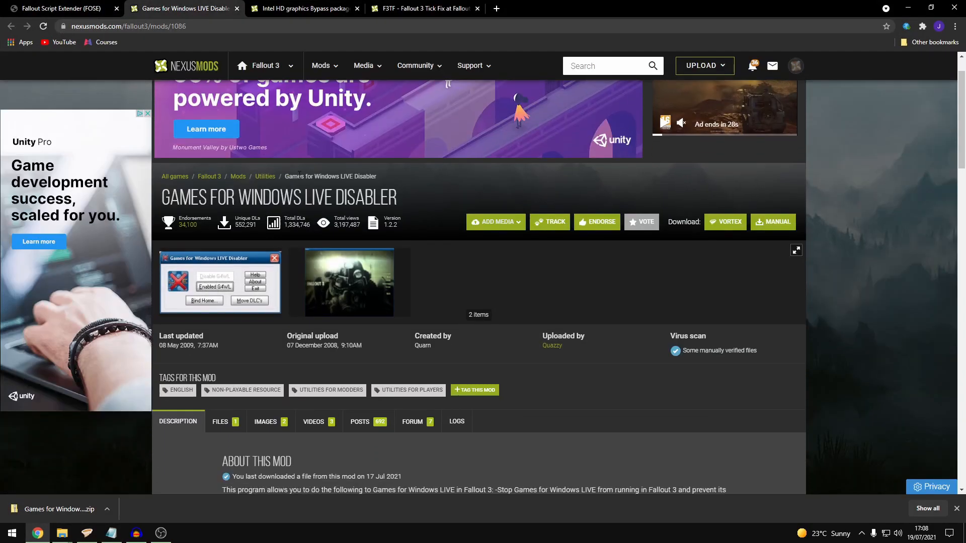
pyautogui.scroll(-3)
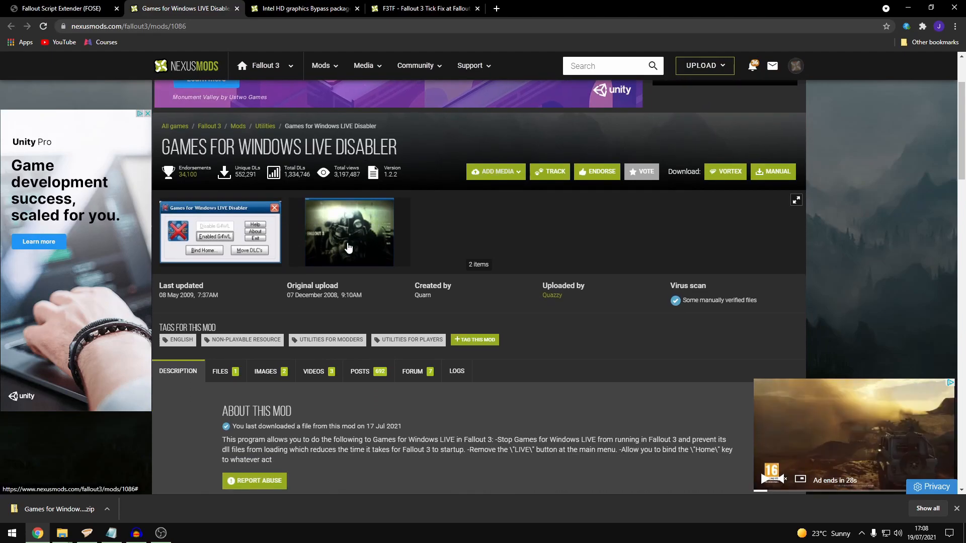
pyautogui.scroll(-3)
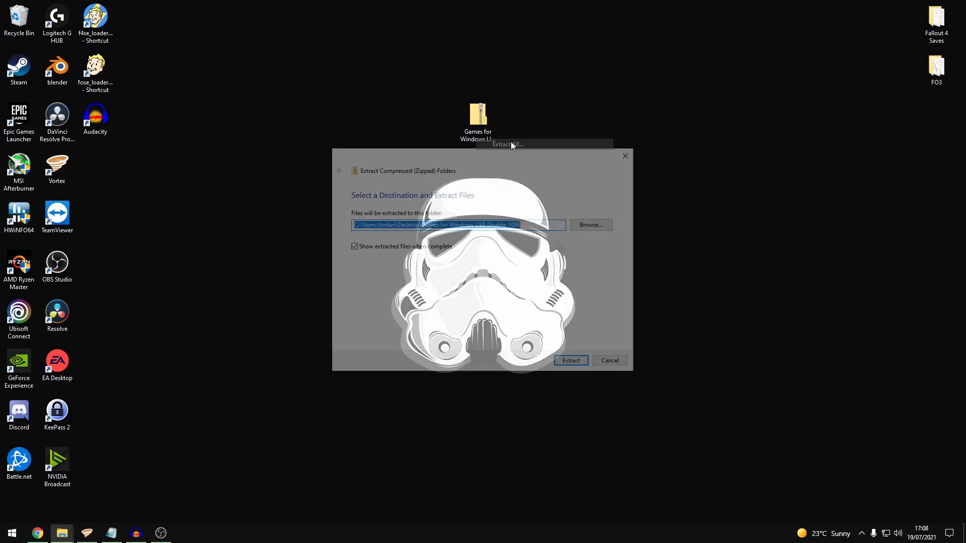
# Extract the disabler zip and run Games for Windows LIVE Disabler.exe to disable GFWL
pyautogui.click(569, 360)
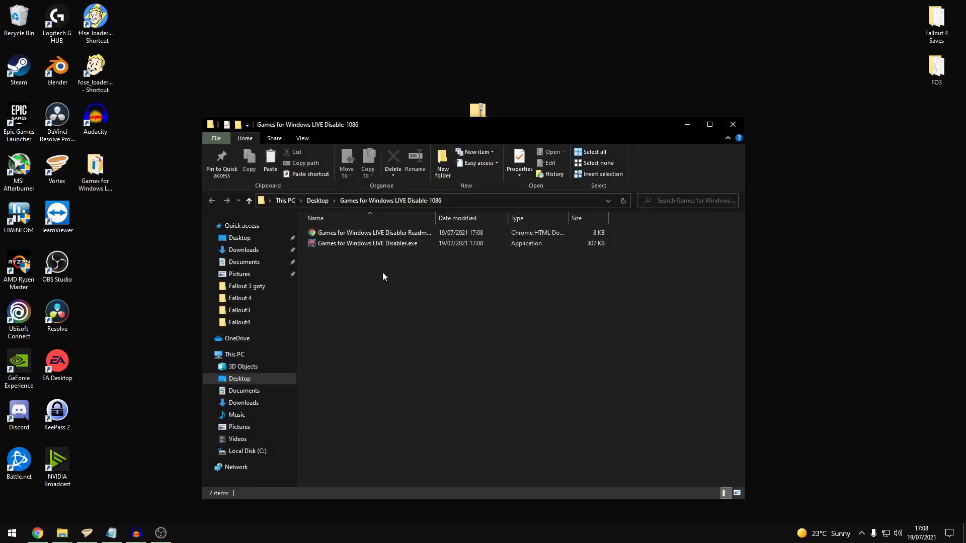
pyautogui.click(368, 244)
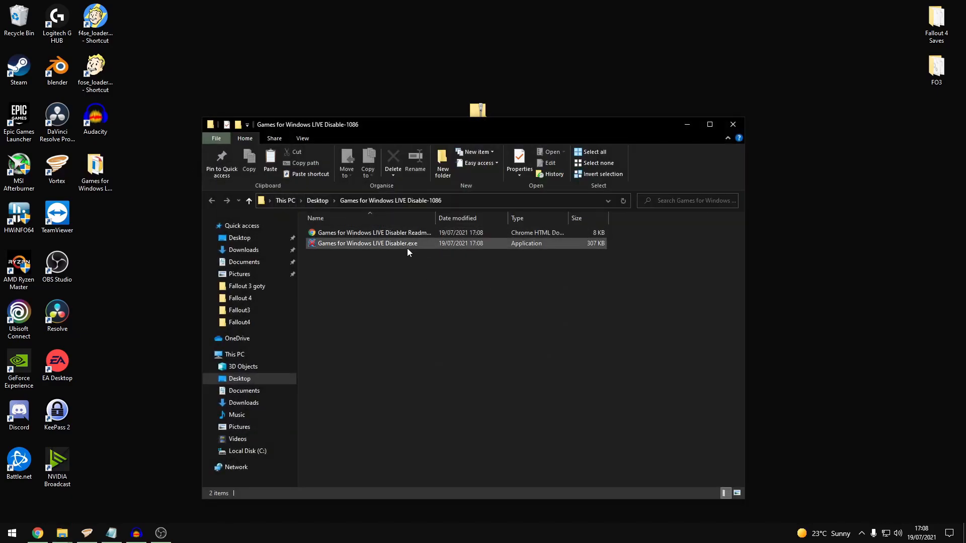
pyautogui.click(366, 242)
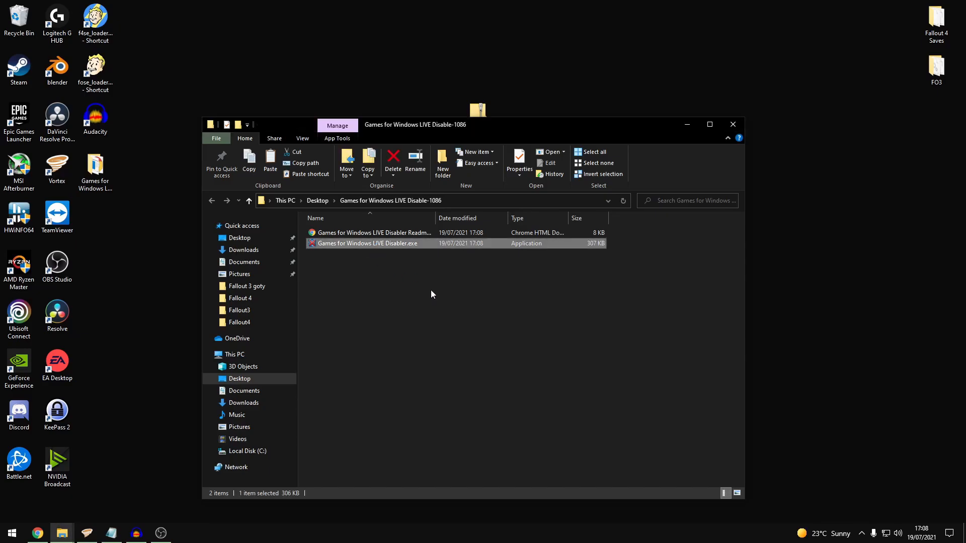
pyautogui.doubleClick(366, 243)
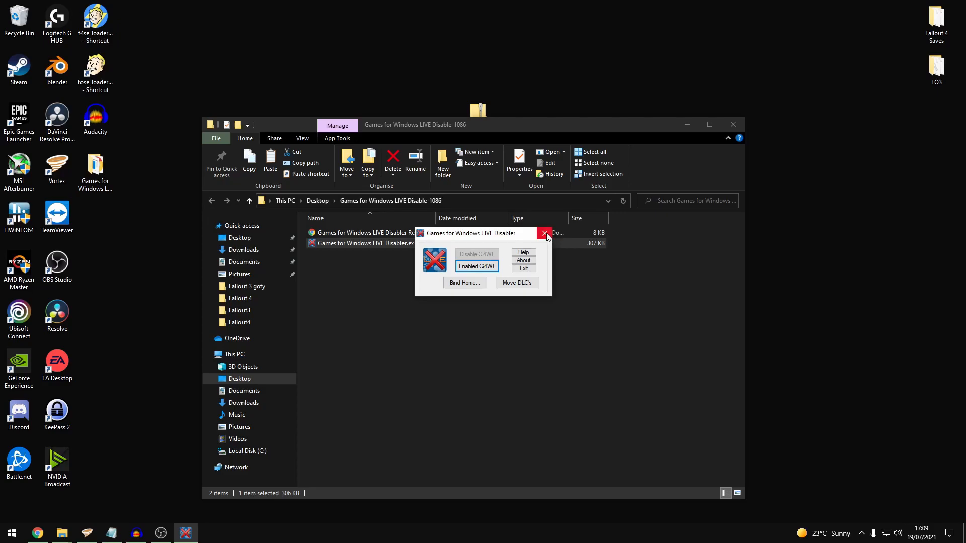
# Close the disabler tool and the extracted folder window
pyautogui.click(544, 233)
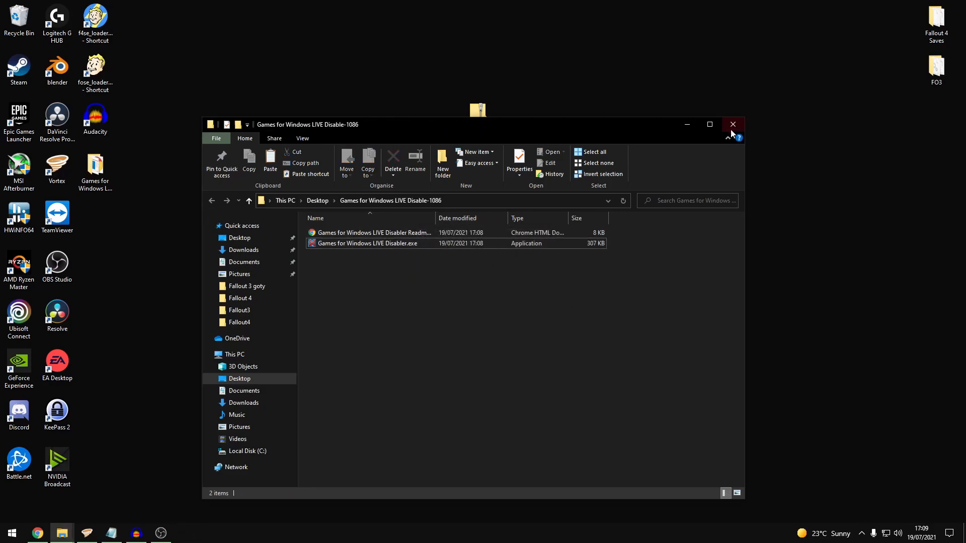
pyautogui.click(732, 123)
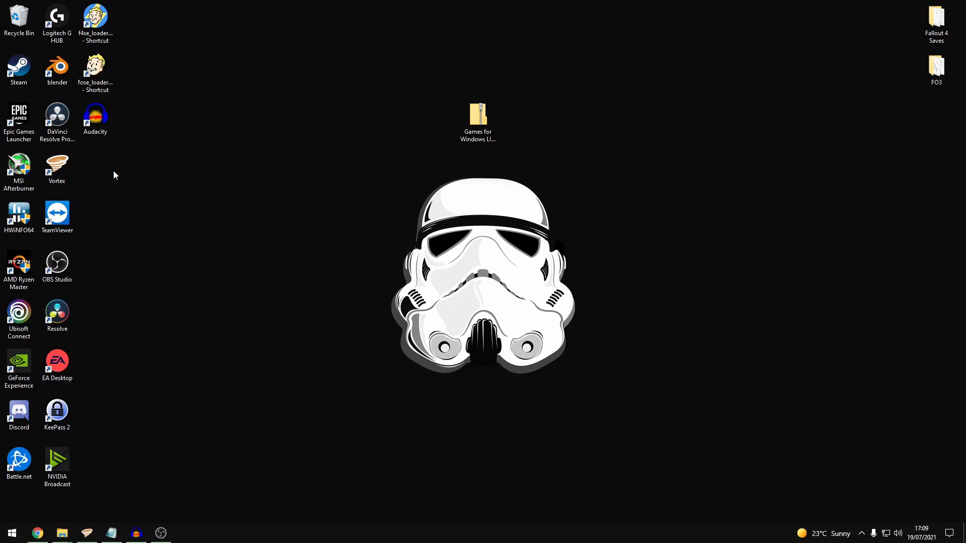
# Select the leftover Games for Windows LIVE Disabler zip on the desktop
pyautogui.click(477, 117)
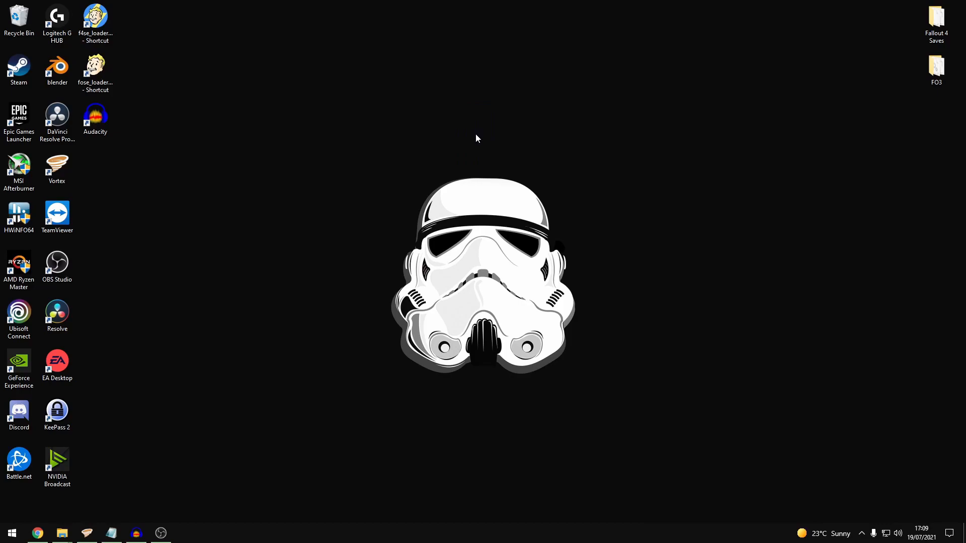
pyautogui.moveTo(452, 125)
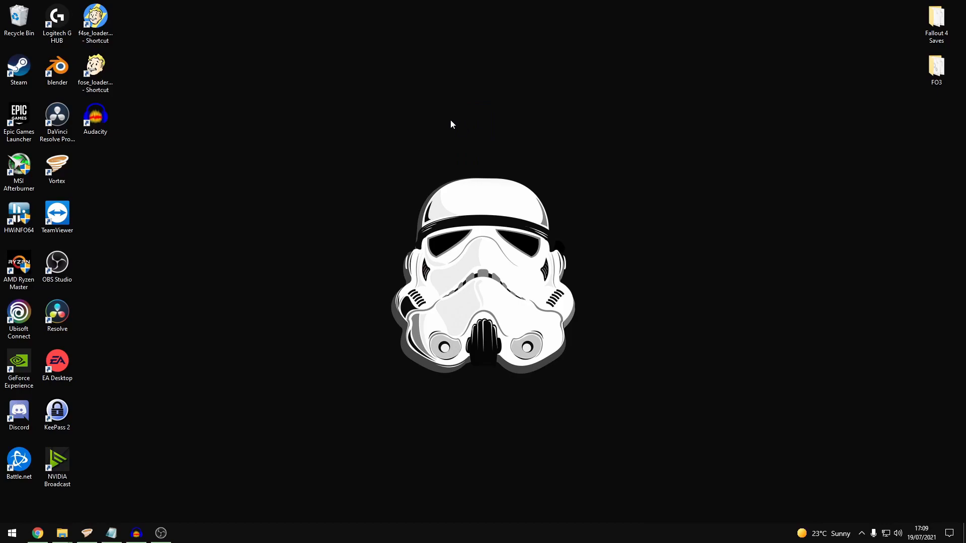
pyautogui.moveTo(429, 133)
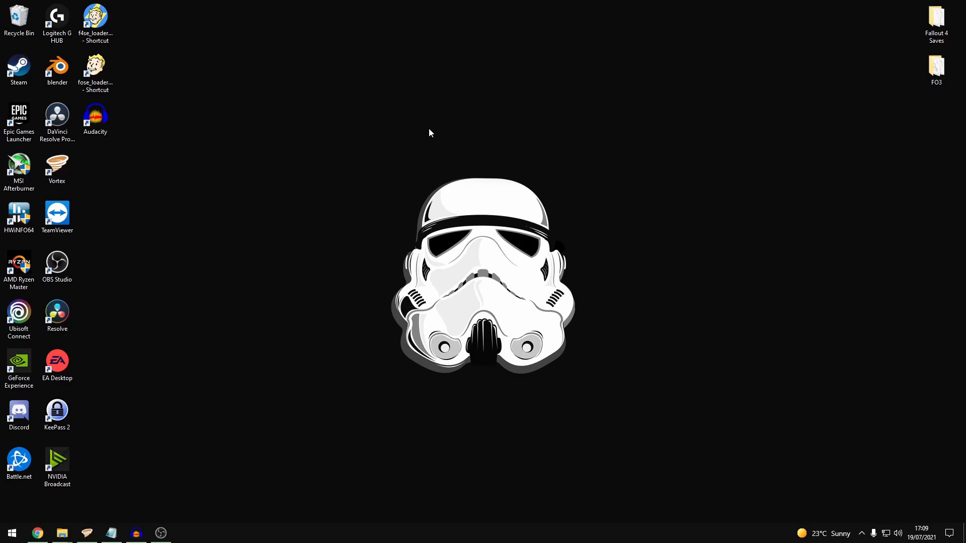
pyautogui.moveTo(153, 402)
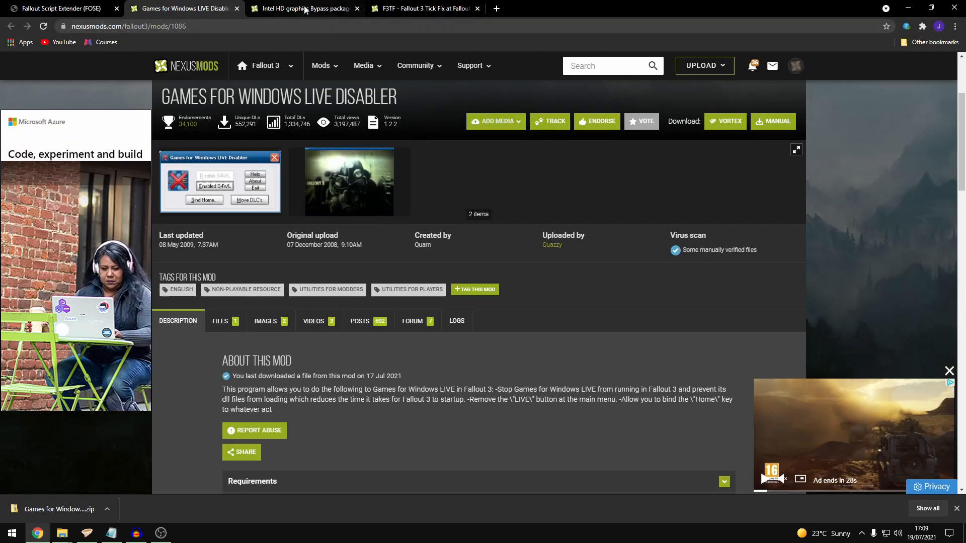
# Show the Files list on the Intel HD Graphics Bypass Package mod page
pyautogui.click(303, 8)
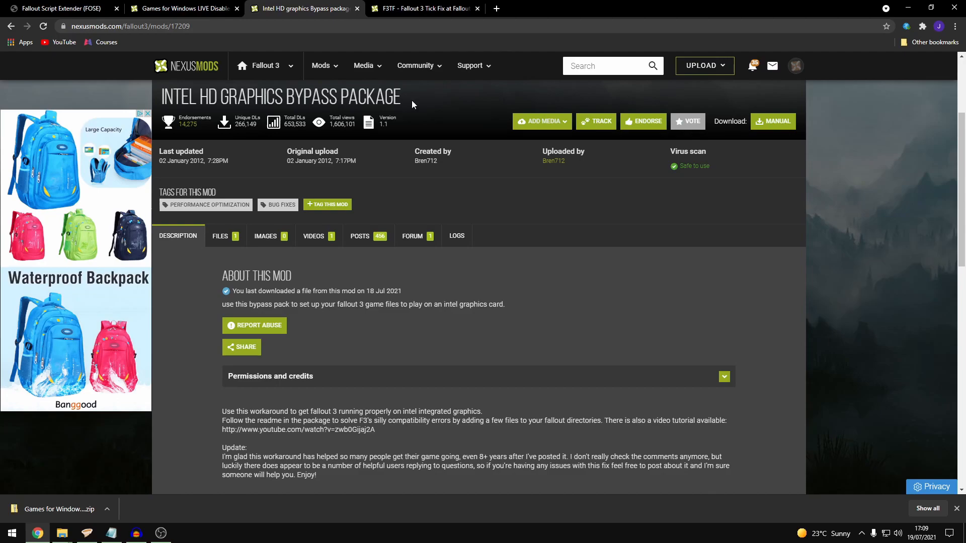
pyautogui.scroll(-3)
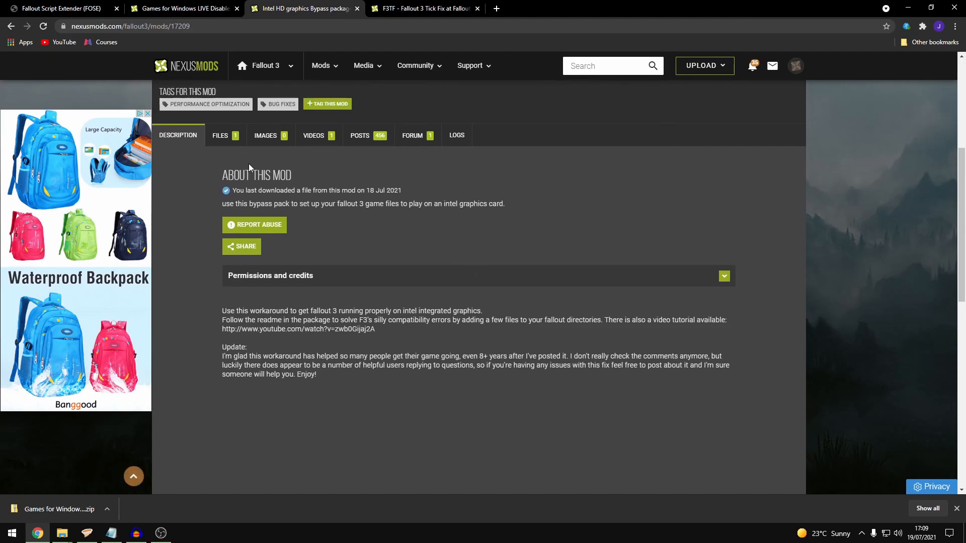
pyautogui.click(221, 135)
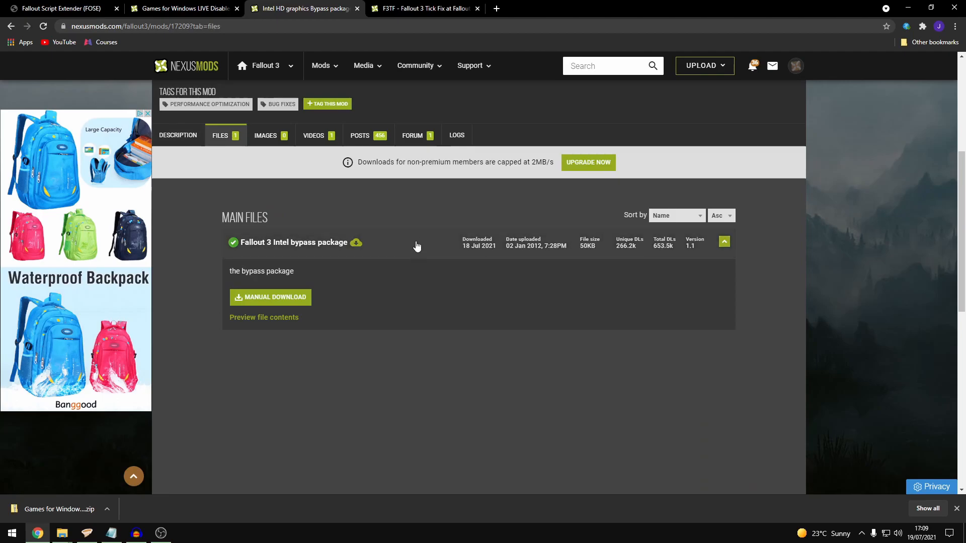
pyautogui.moveTo(411, 230)
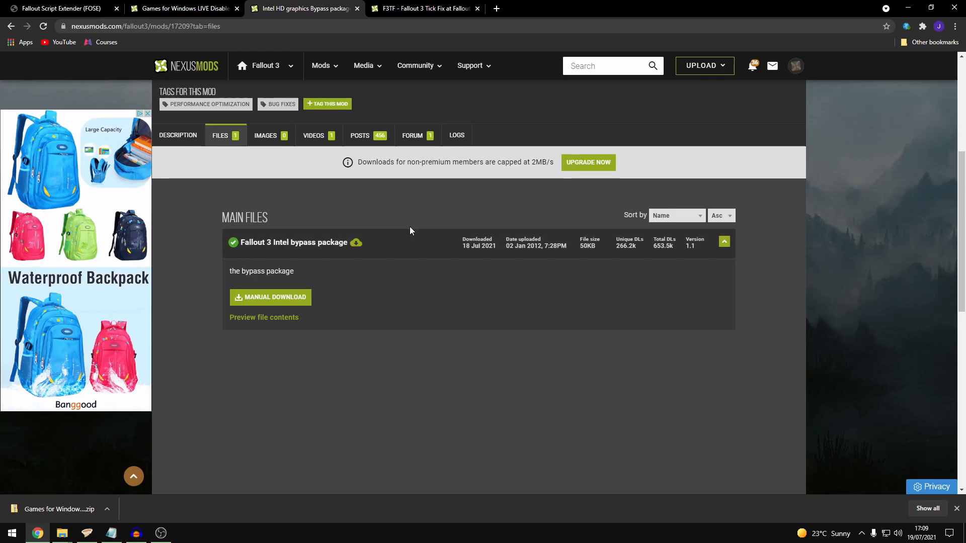
pyautogui.moveTo(369, 295)
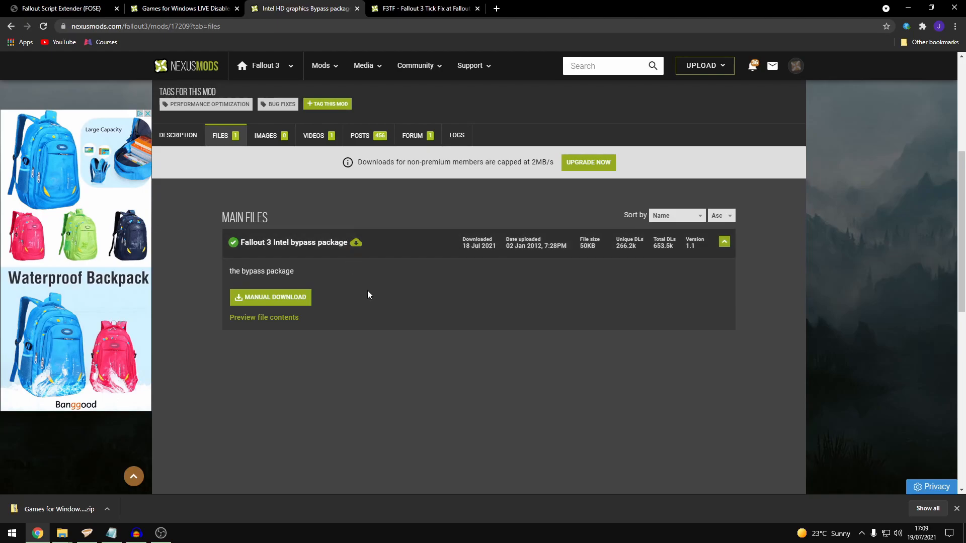
# Scroll through the posts on the F3TF - Fallout 3 Tick Fix page, then minimize Chrome
pyautogui.click(423, 8)
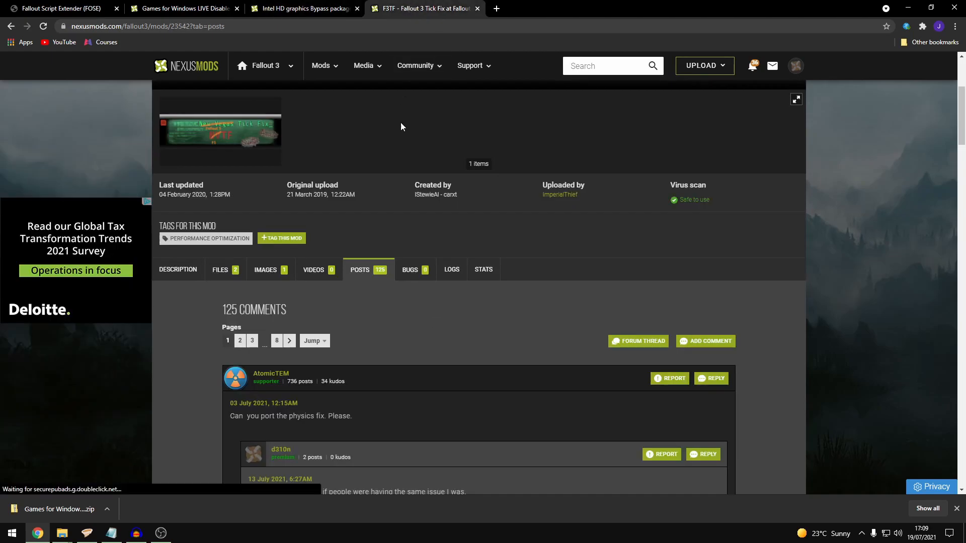
pyautogui.scroll(3)
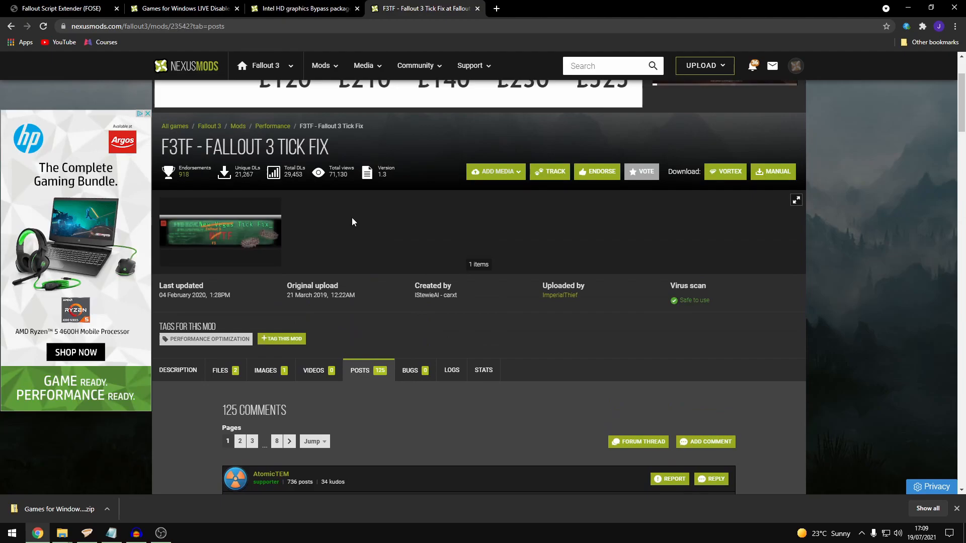
pyautogui.moveTo(417, 244)
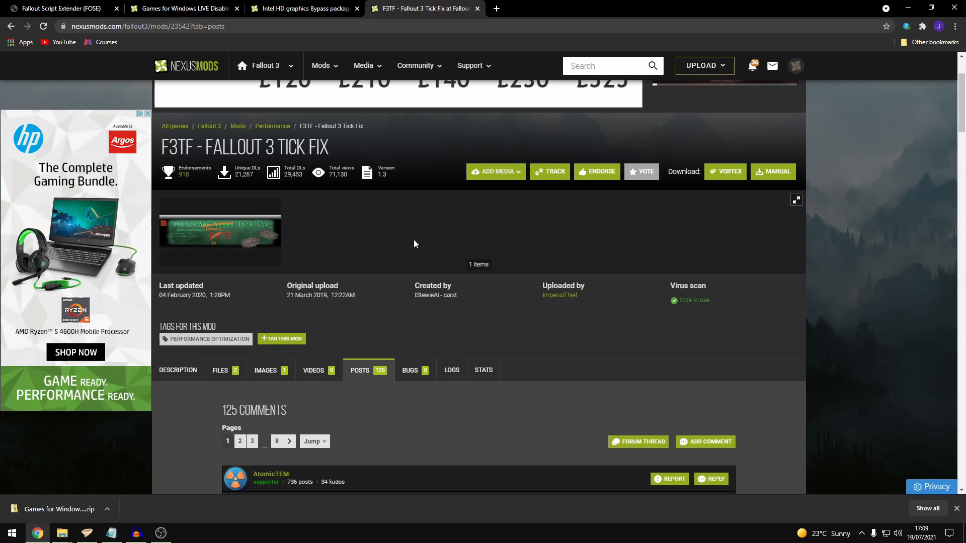
pyautogui.scroll(-3)
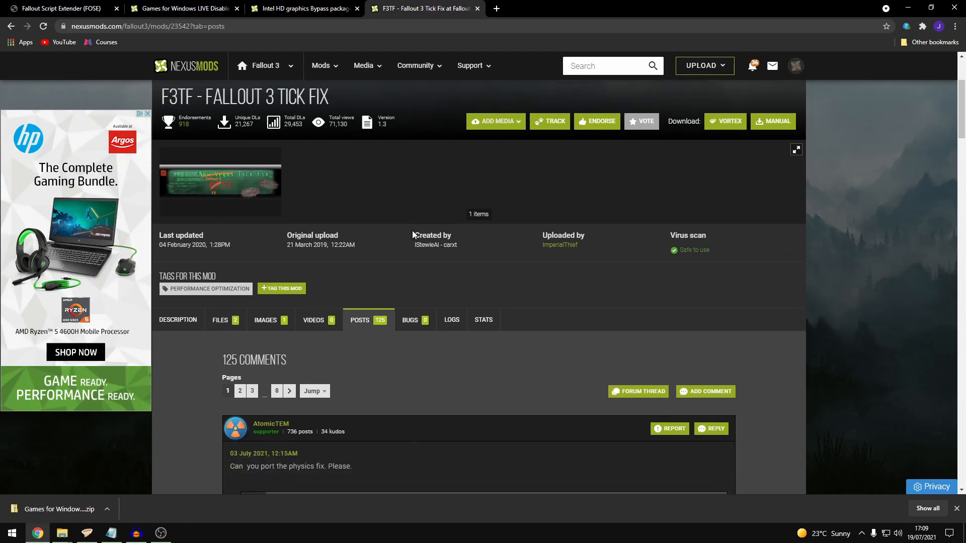
pyautogui.scroll(-3)
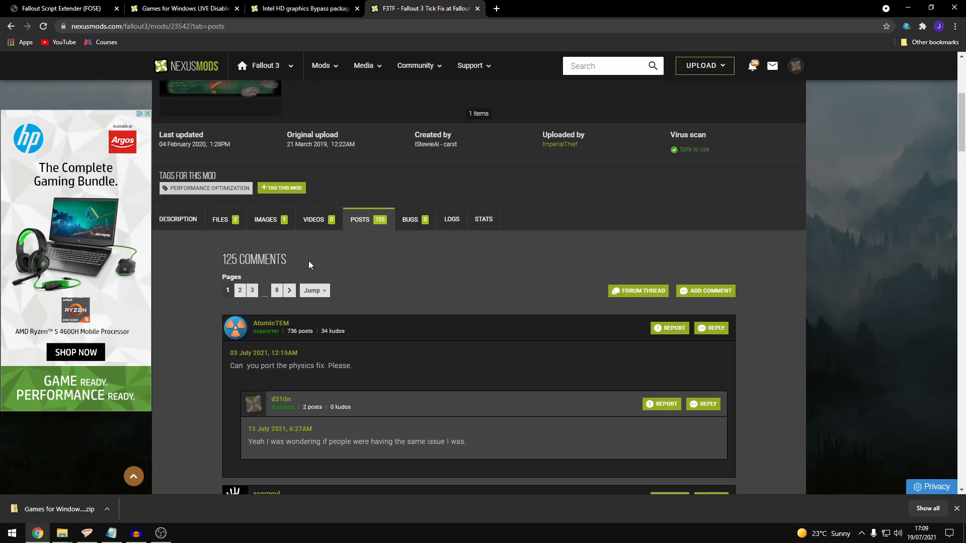
pyautogui.moveTo(293, 256)
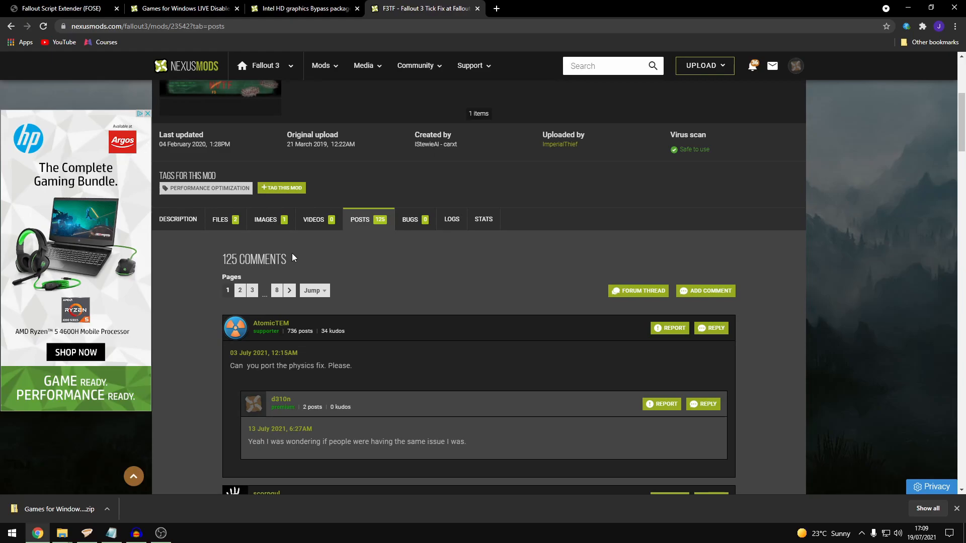
pyautogui.moveTo(320, 255)
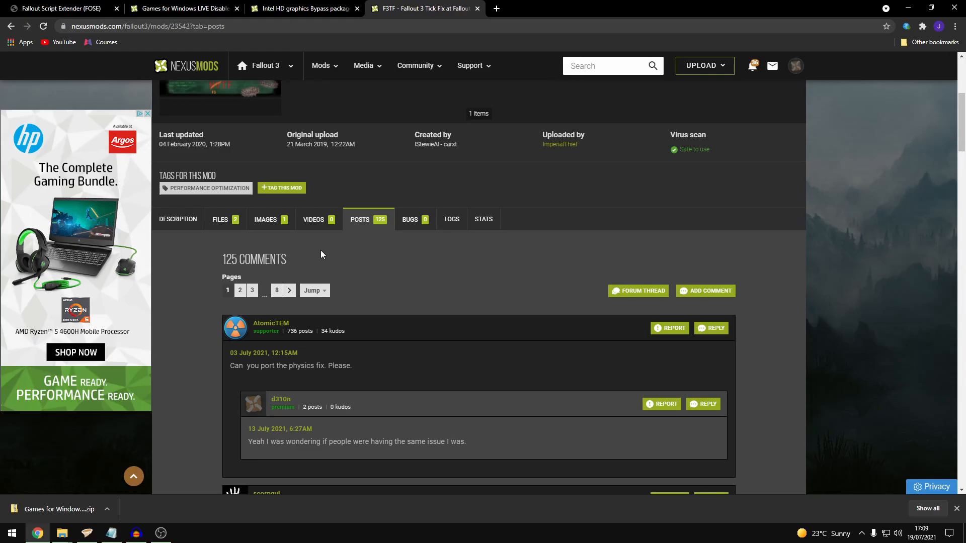
pyautogui.moveTo(328, 255)
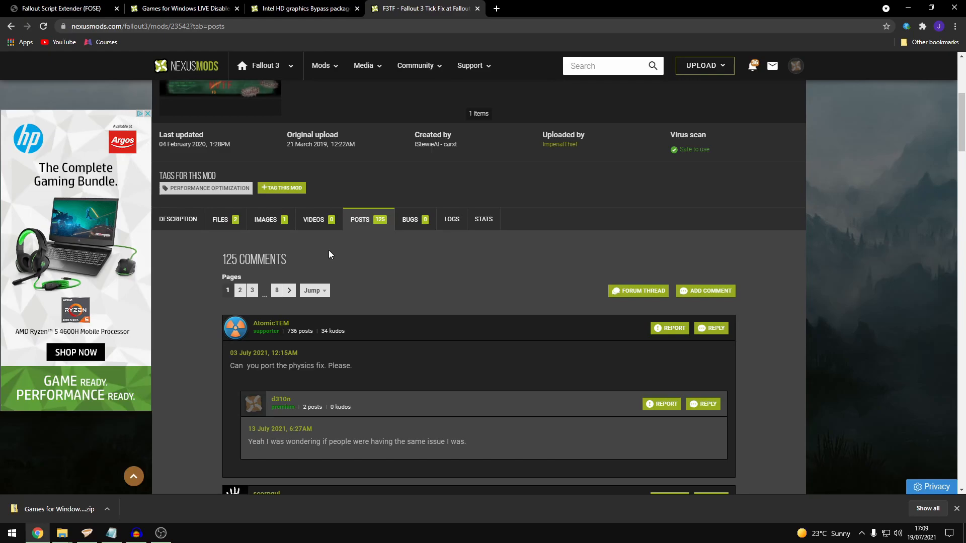
pyautogui.moveTo(384, 185)
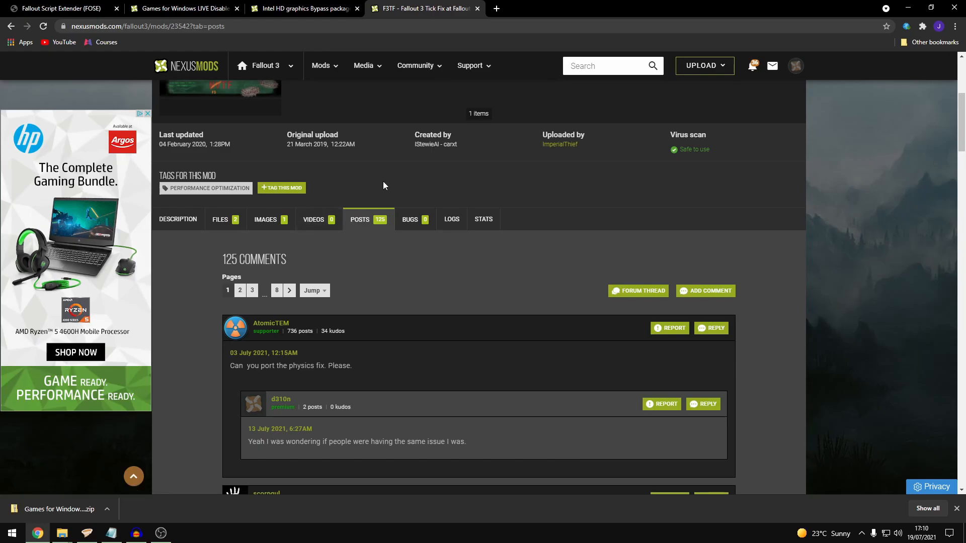
pyautogui.moveTo(359, 219)
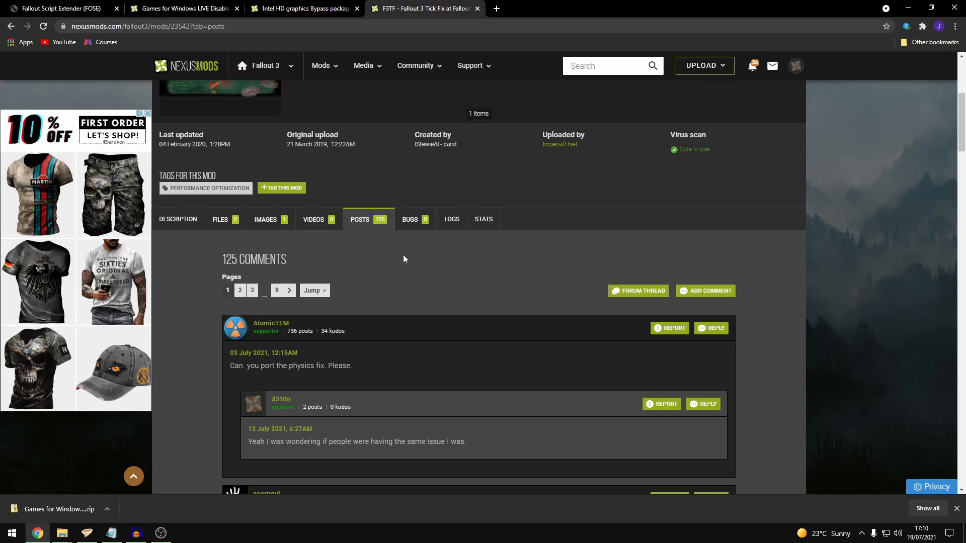
pyautogui.moveTo(372, 105)
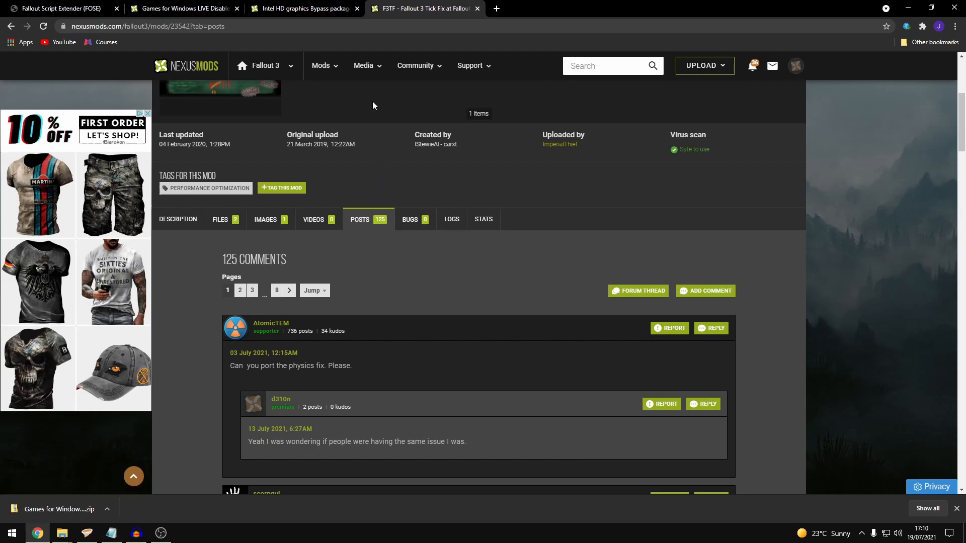
pyautogui.click(926, 7)
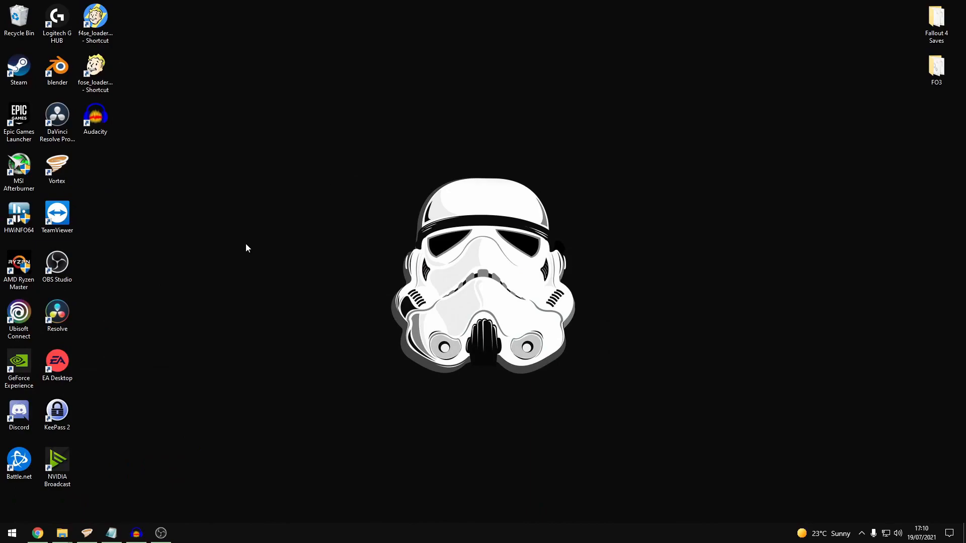
# Start Steam from its desktop shortcut, minimize it, then launch Fallout 3 via the fose_loader shortcut
pyautogui.click(861, 534)
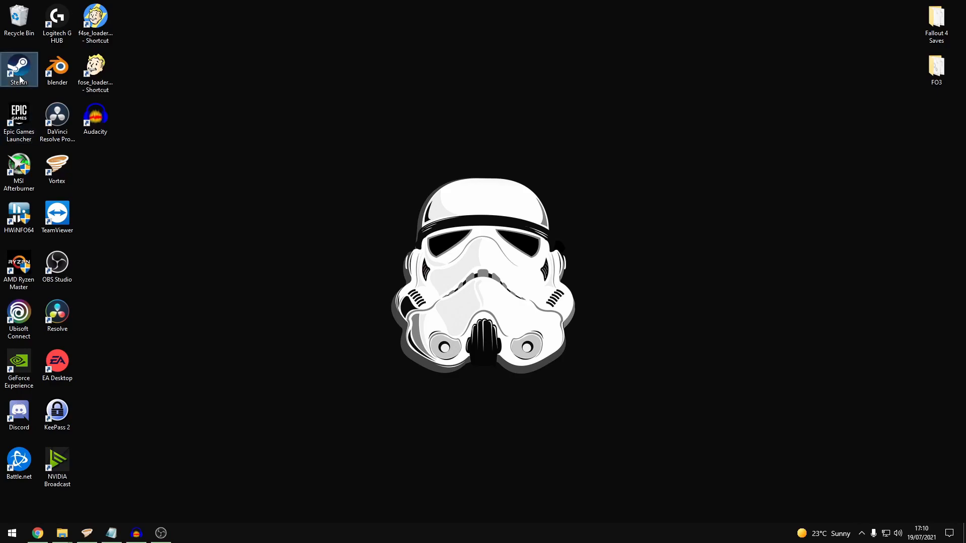
pyautogui.doubleClick(18, 68)
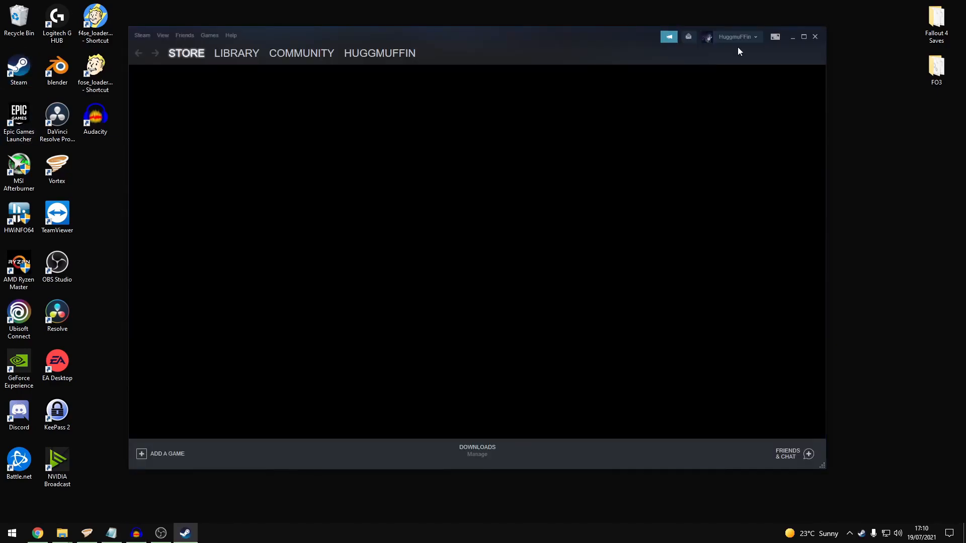
pyautogui.click(792, 36)
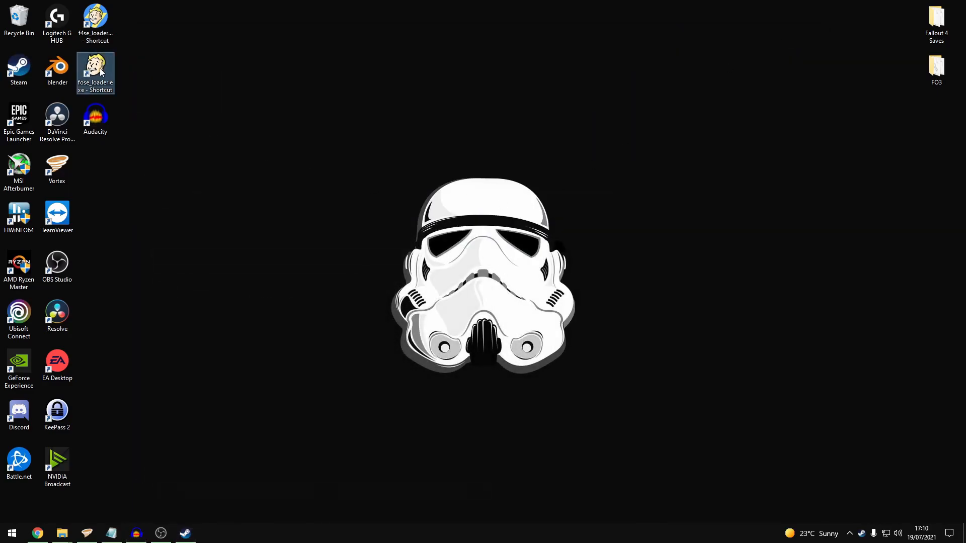
pyautogui.doubleClick(94, 72)
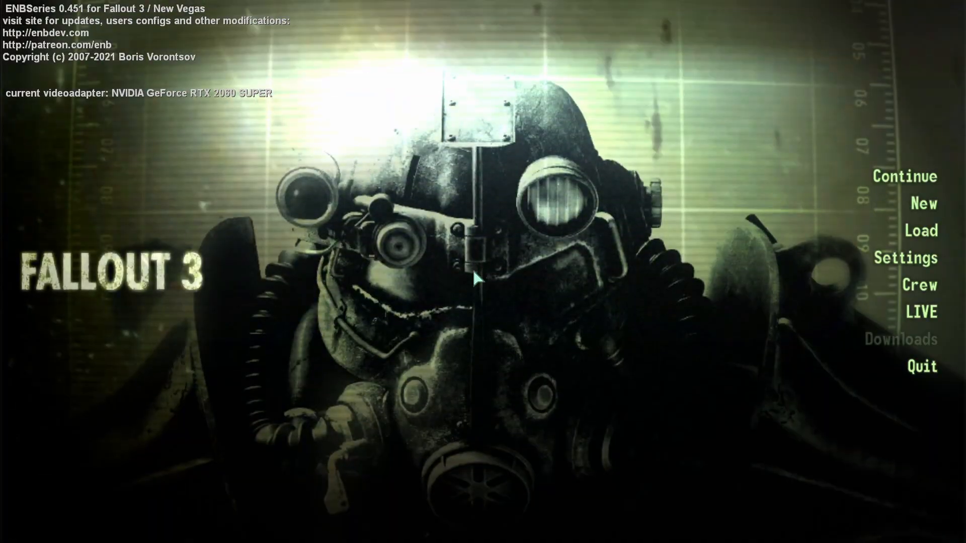
# Load save #0227 My Megaton House and confirm, entering the game at Megaton
pyautogui.click(923, 230)
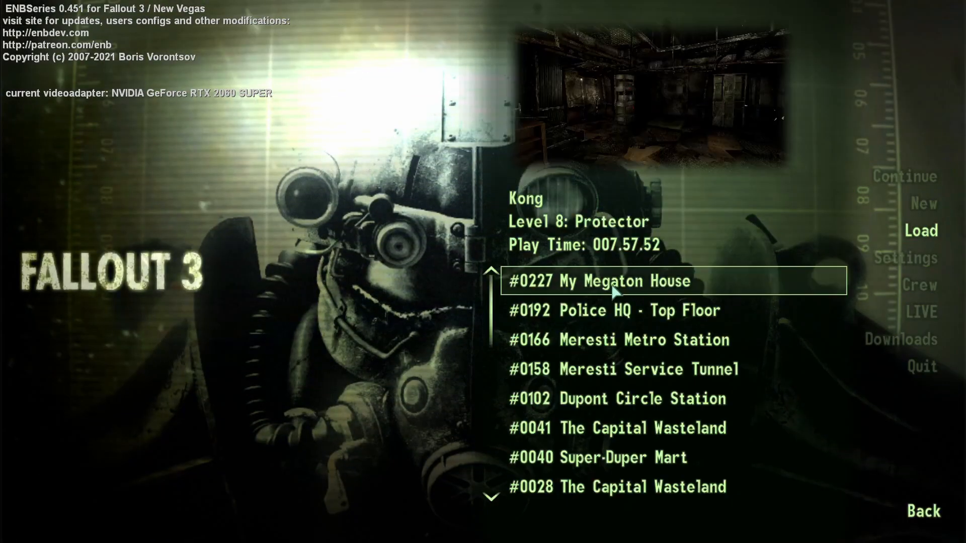
pyautogui.click(601, 281)
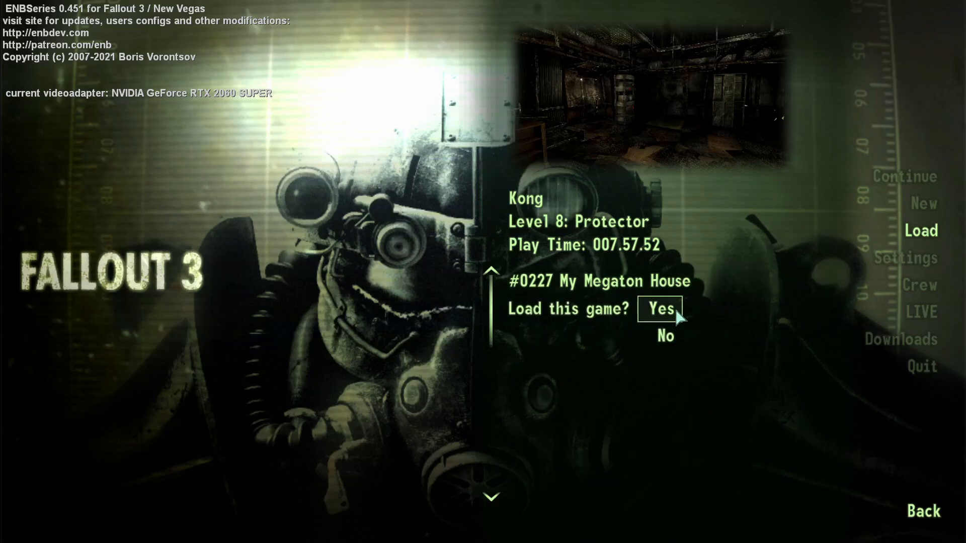
pyautogui.click(660, 308)
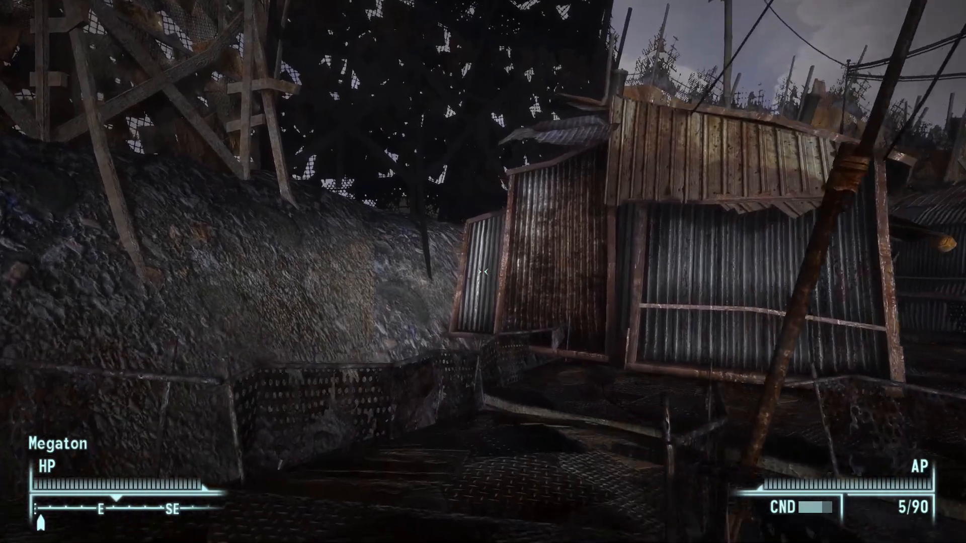
pyautogui.moveTo(483, 272)
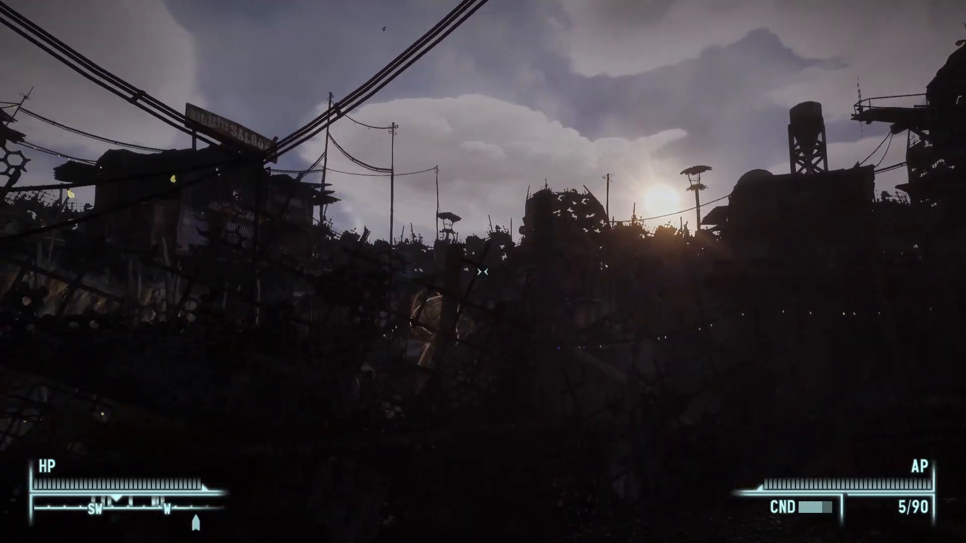
pyautogui.moveTo(483, 271)
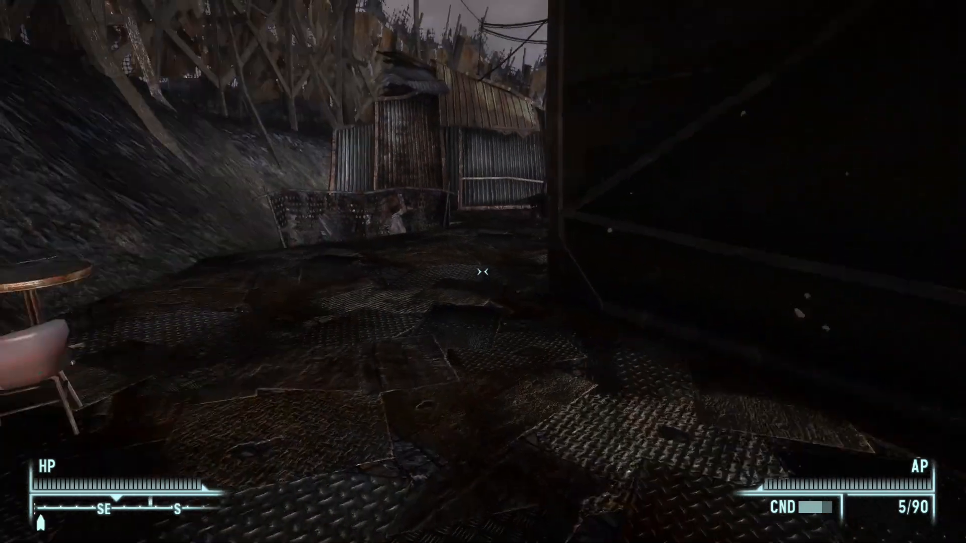
pyautogui.moveTo(483, 271)
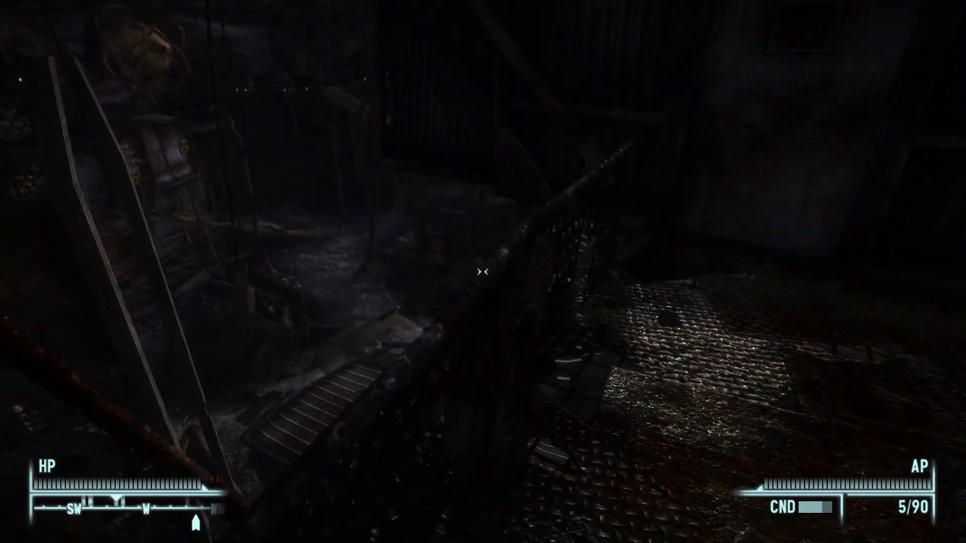
pyautogui.moveTo(483, 272)
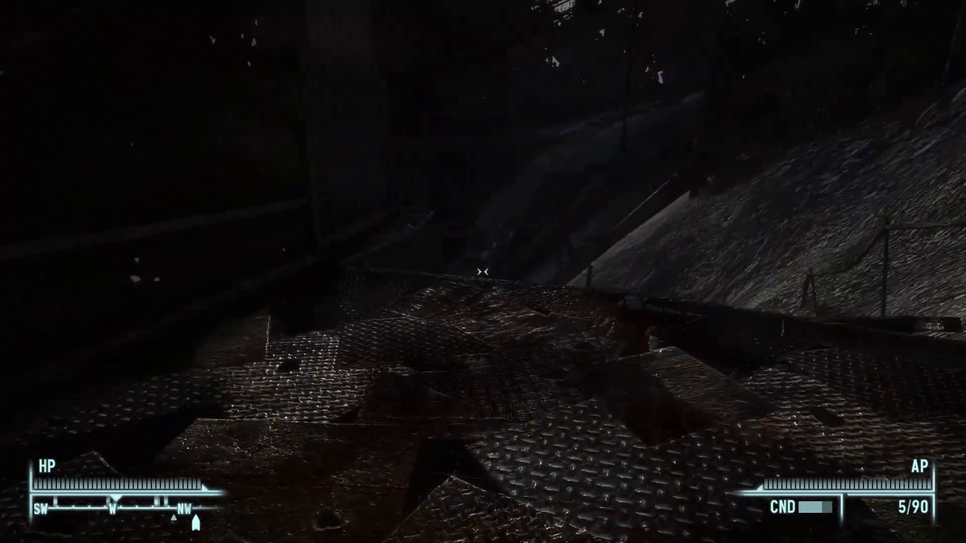
pyautogui.moveTo(483, 268)
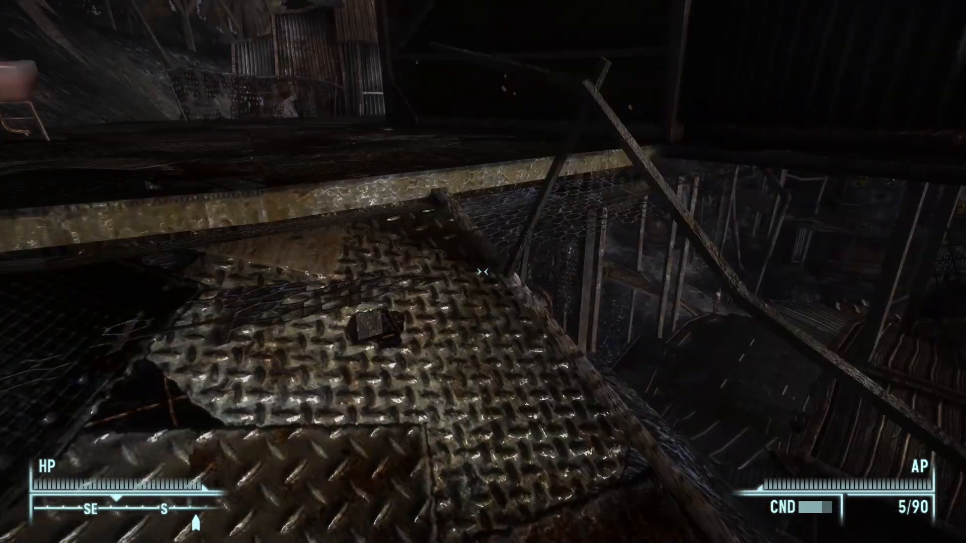